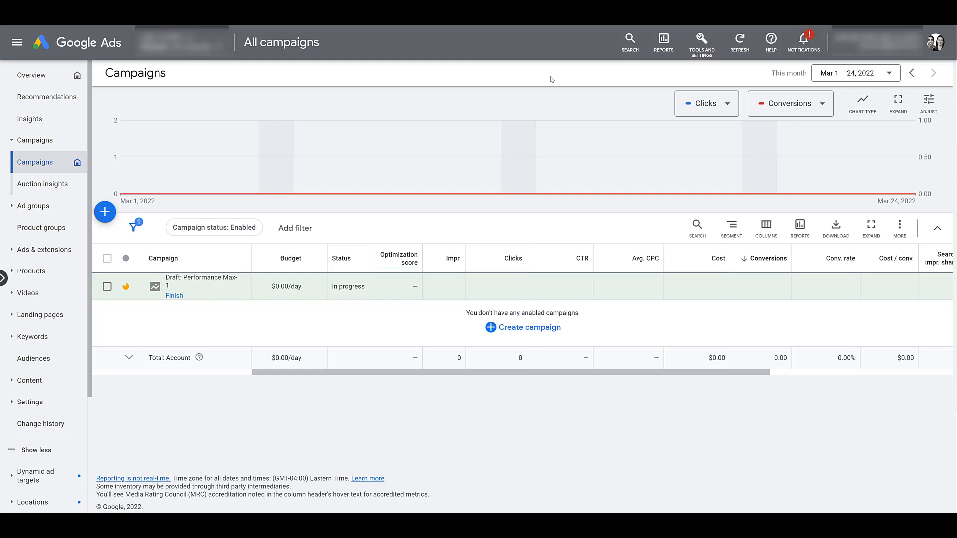
{"action": "mouse_move", "coordinate": [701, 43]}
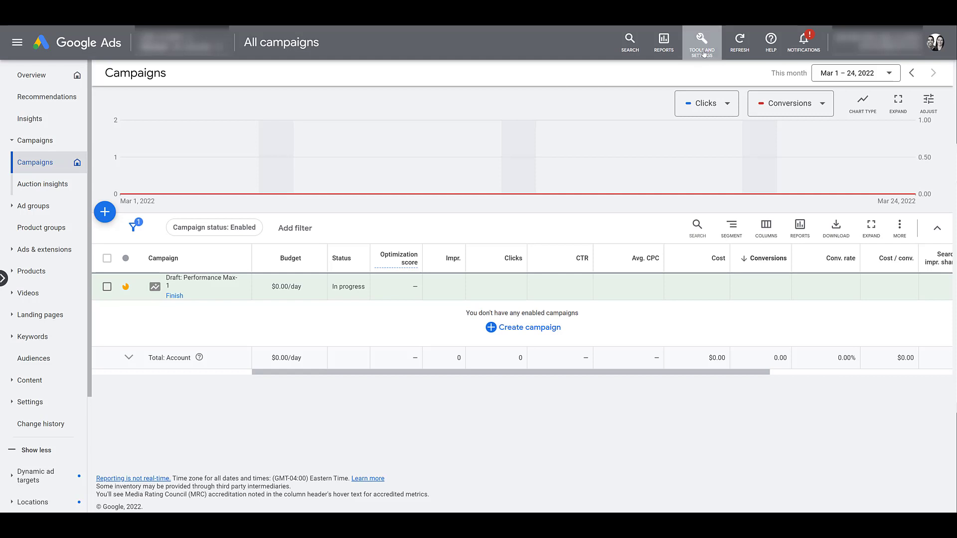
- Open the Linked accounts page from Tools and Settings under Setup
{"action": "left_click", "coordinate": [702, 42]}
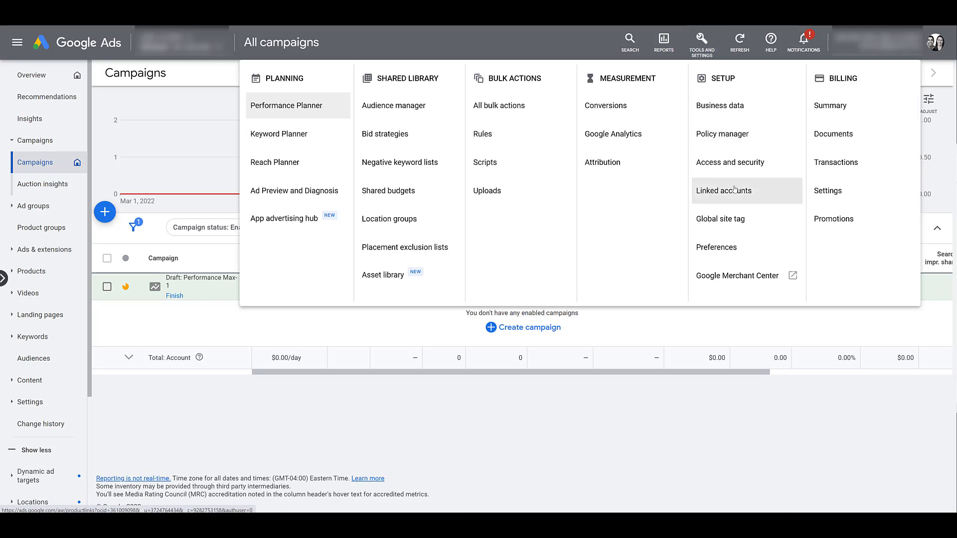
{"action": "left_click", "coordinate": [723, 190]}
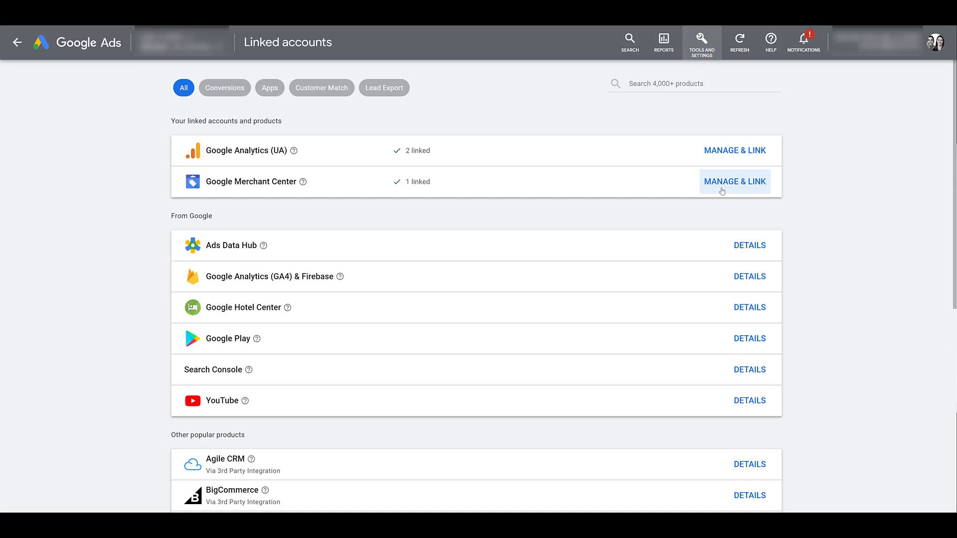
{"action": "mouse_move", "coordinate": [550, 269]}
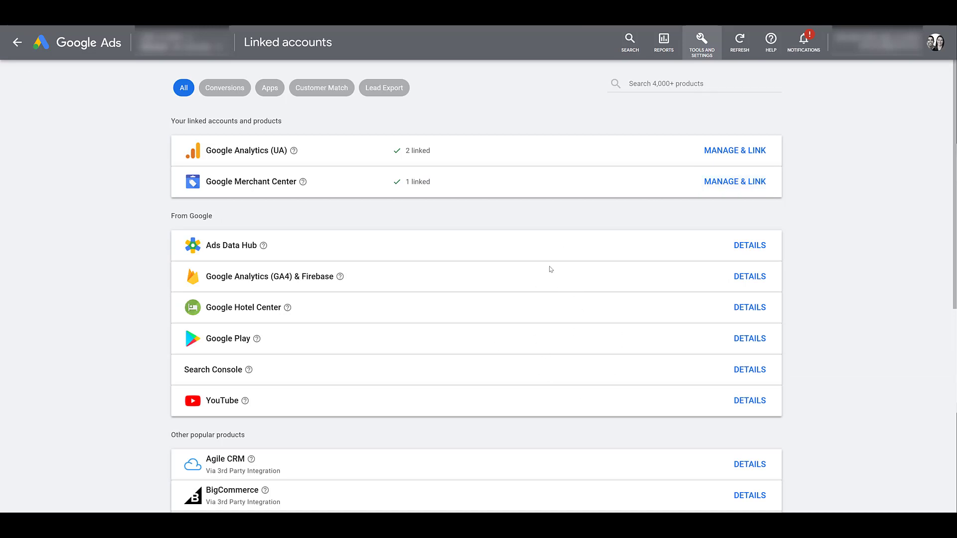
{"action": "mouse_move", "coordinate": [685, 220]}
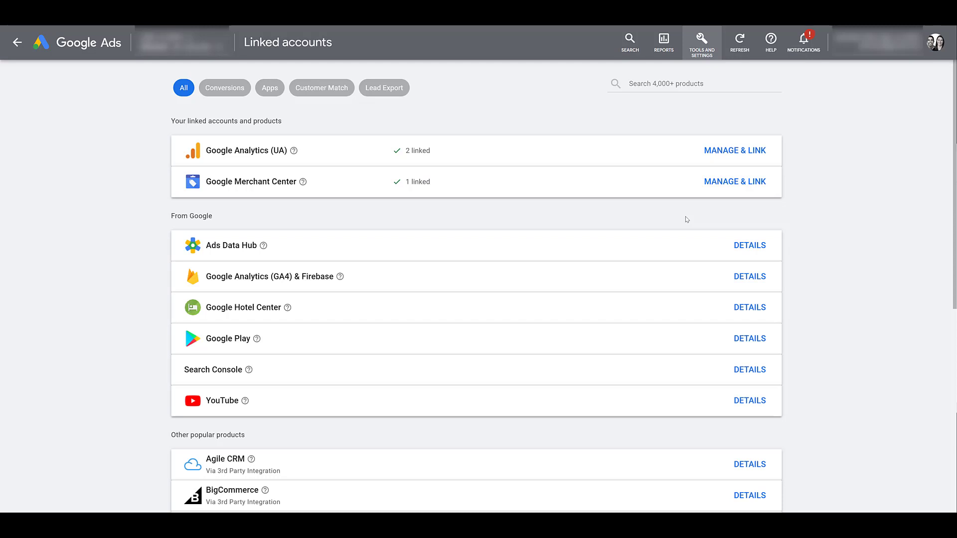
{"action": "mouse_move", "coordinate": [17, 41]}
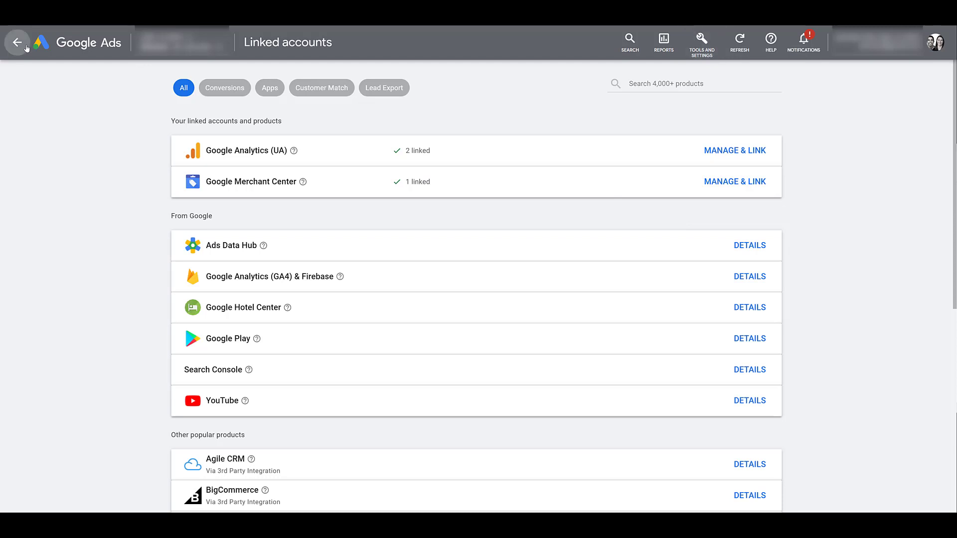
- Return to the campaigns overview and start creating a completely new campaign
{"action": "left_click", "coordinate": [17, 41]}
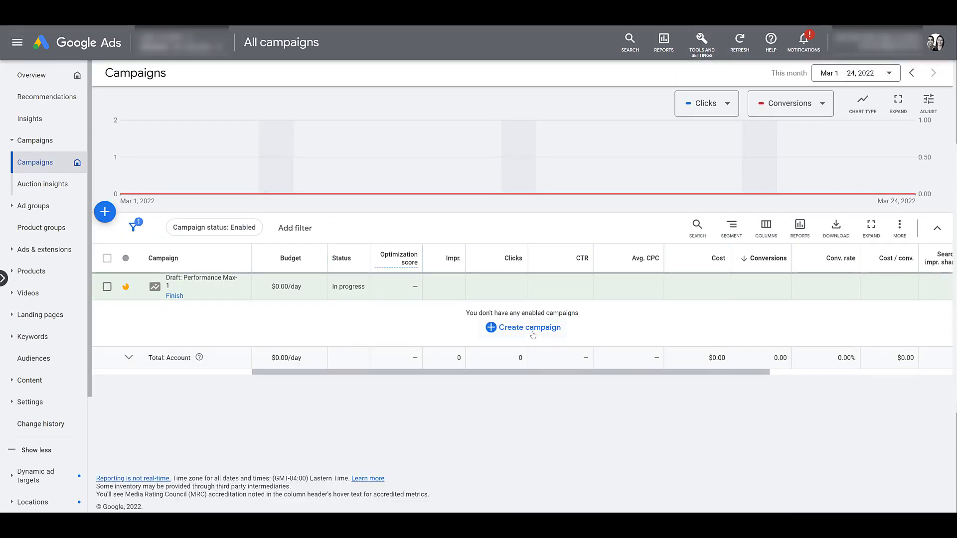
{"action": "left_click", "coordinate": [522, 327]}
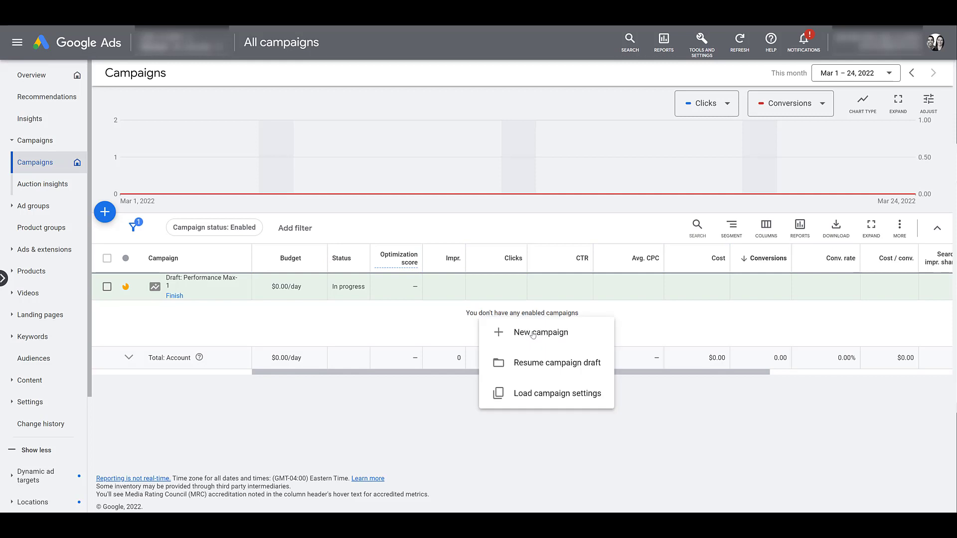
{"action": "left_click", "coordinate": [539, 332]}
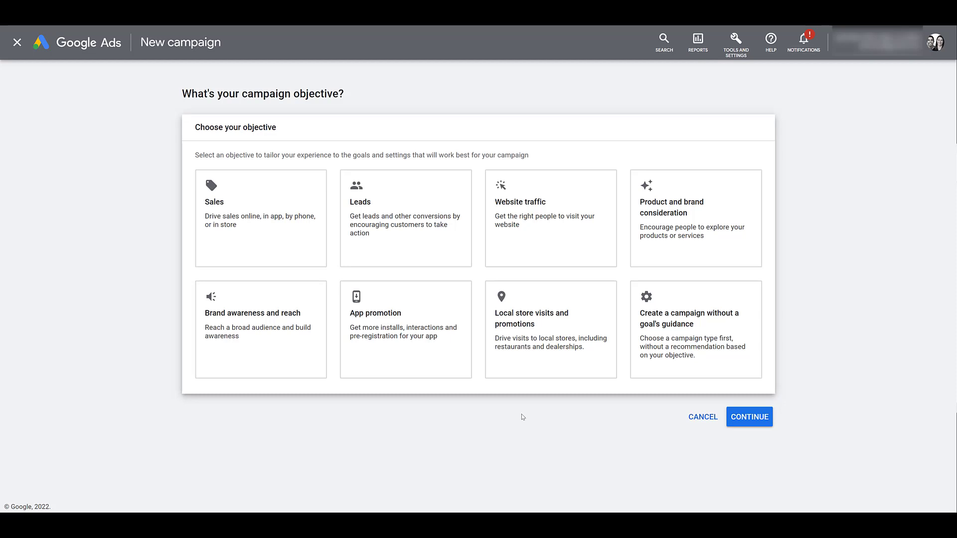
- Browse the objective tiles and pick Sales, keeping Purchases, Contacts and Sign-ups as goals
{"action": "left_click", "coordinate": [405, 328]}
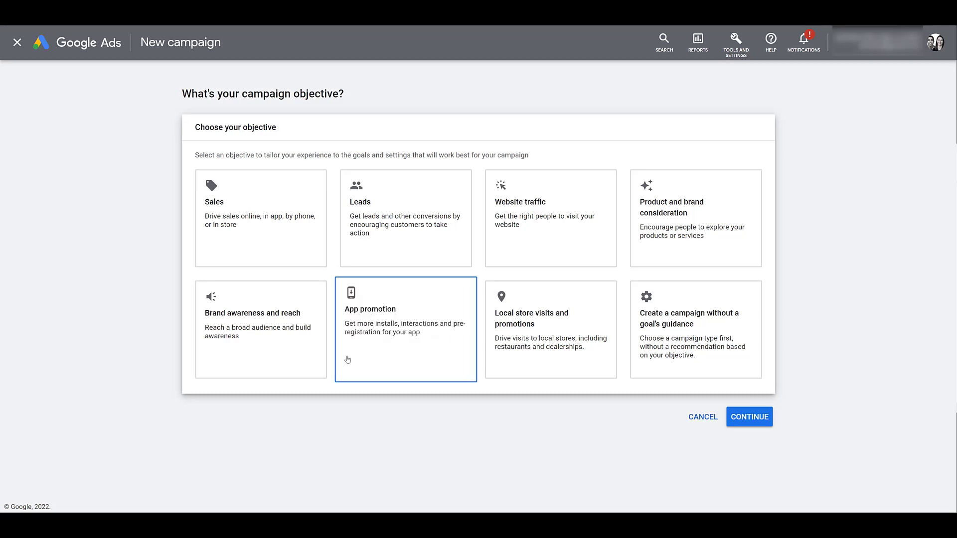
{"action": "left_click", "coordinate": [405, 218]}
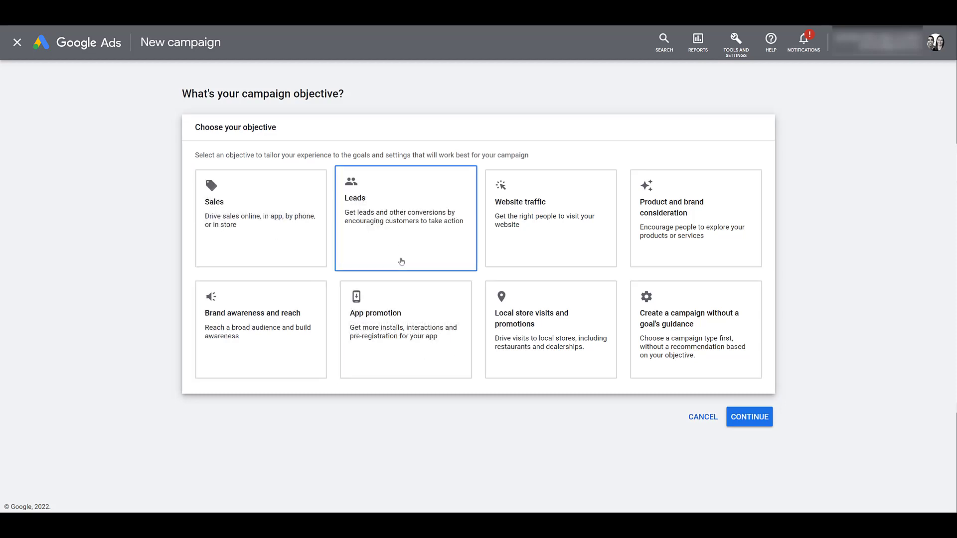
{"action": "left_click", "coordinate": [550, 217]}
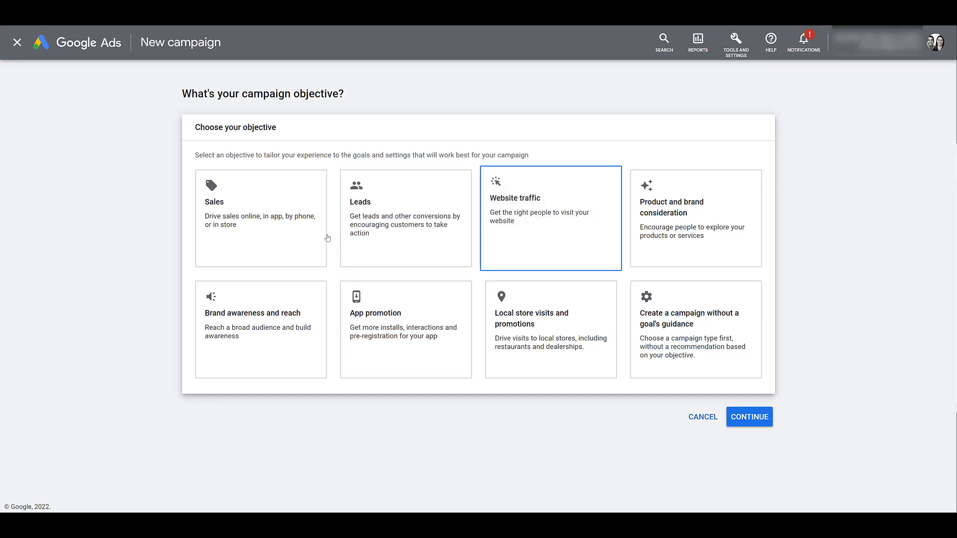
{"action": "mouse_move", "coordinate": [539, 236]}
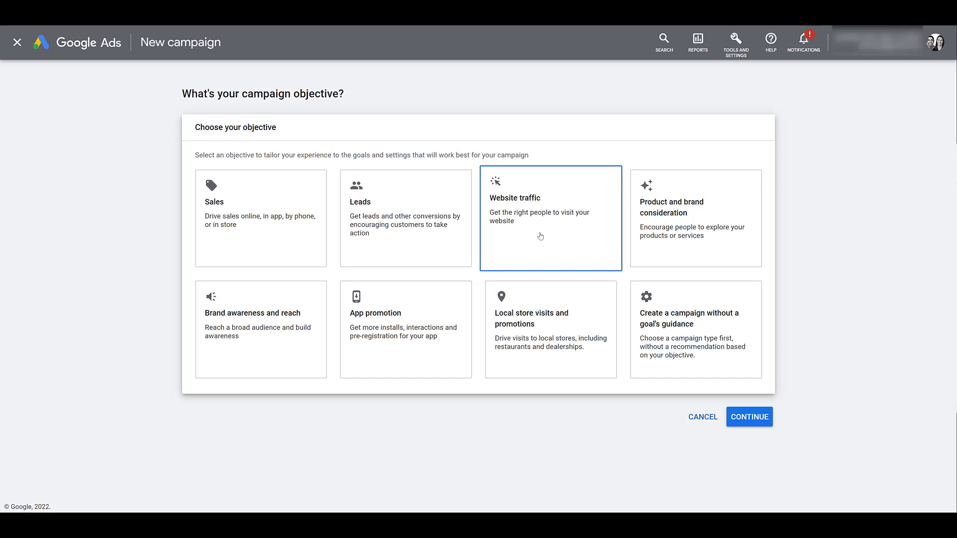
{"action": "left_click", "coordinate": [696, 218]}
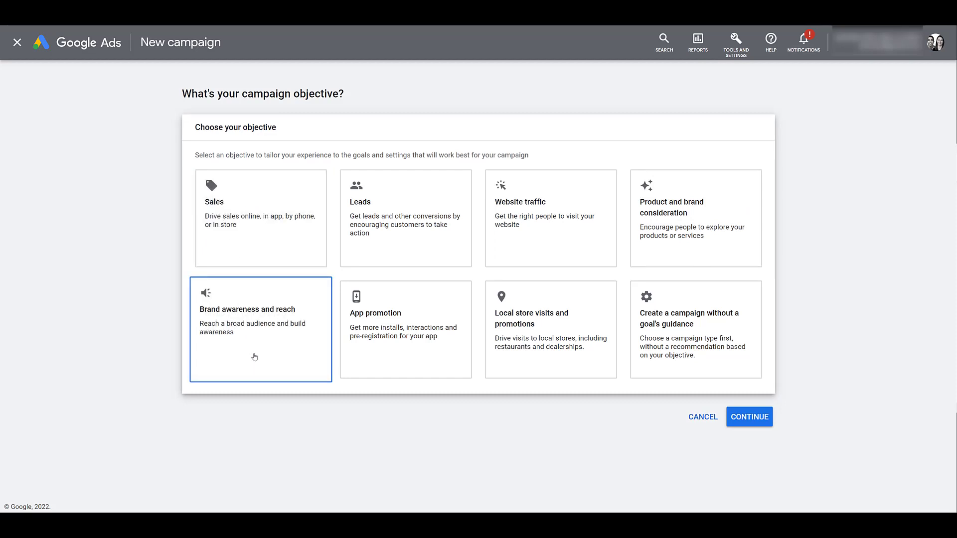
{"action": "mouse_move", "coordinate": [242, 367]}
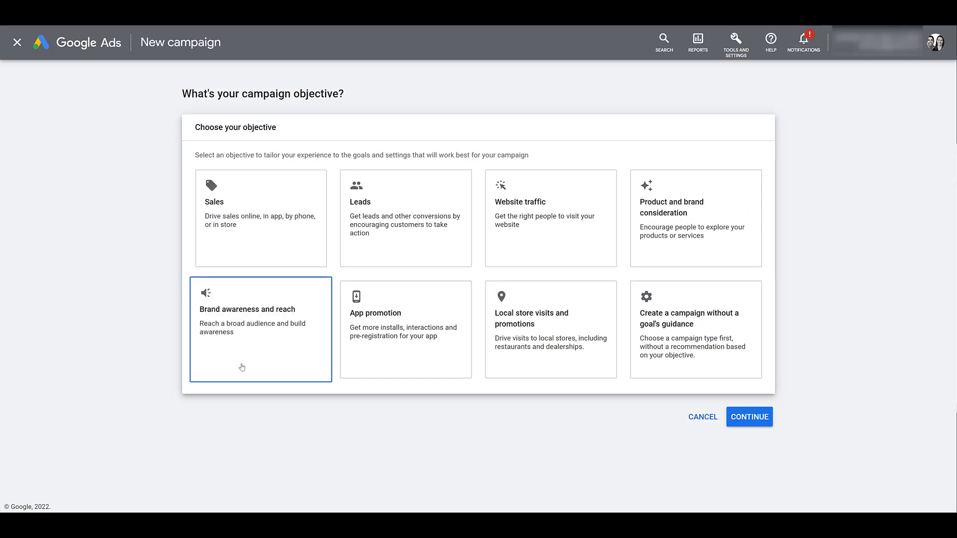
{"action": "left_click", "coordinate": [261, 218]}
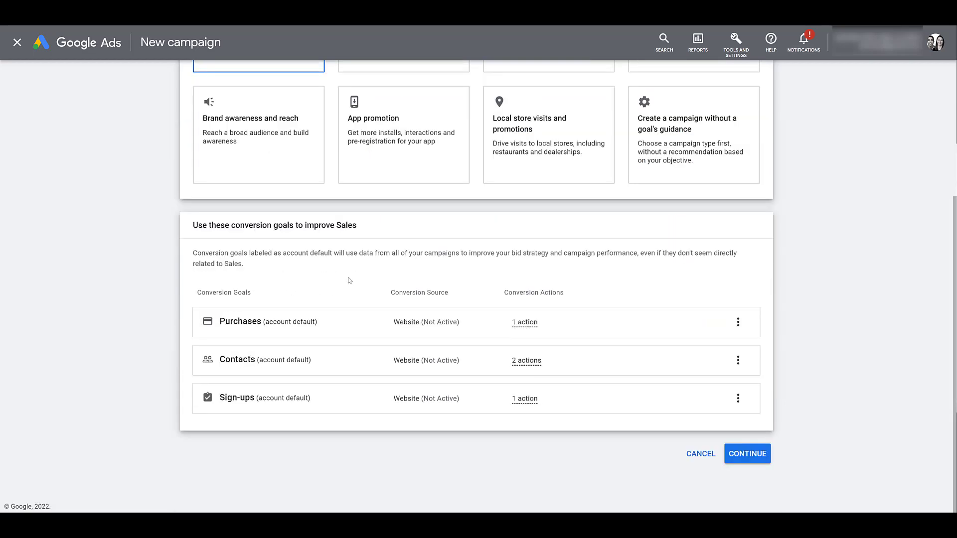
{"action": "mouse_move", "coordinate": [324, 277]}
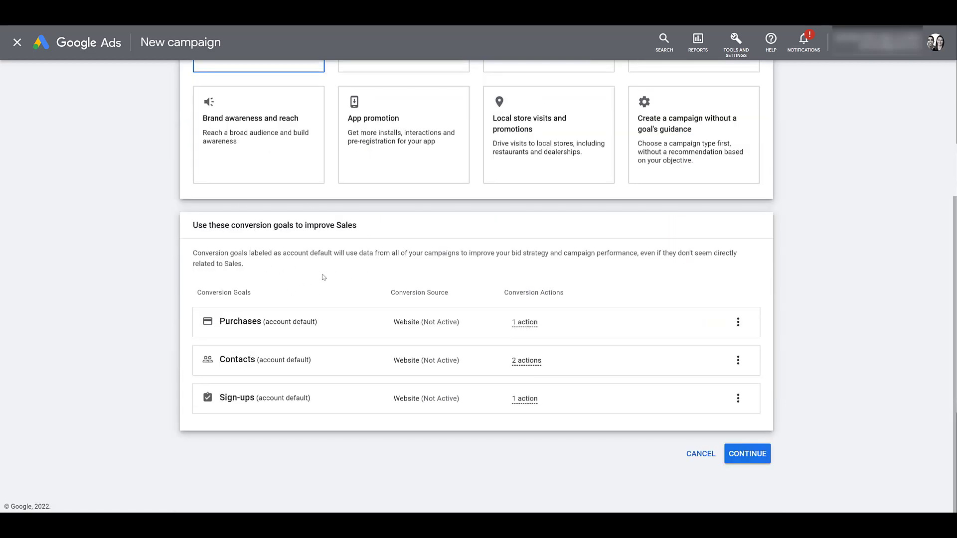
{"action": "mouse_move", "coordinate": [747, 454]}
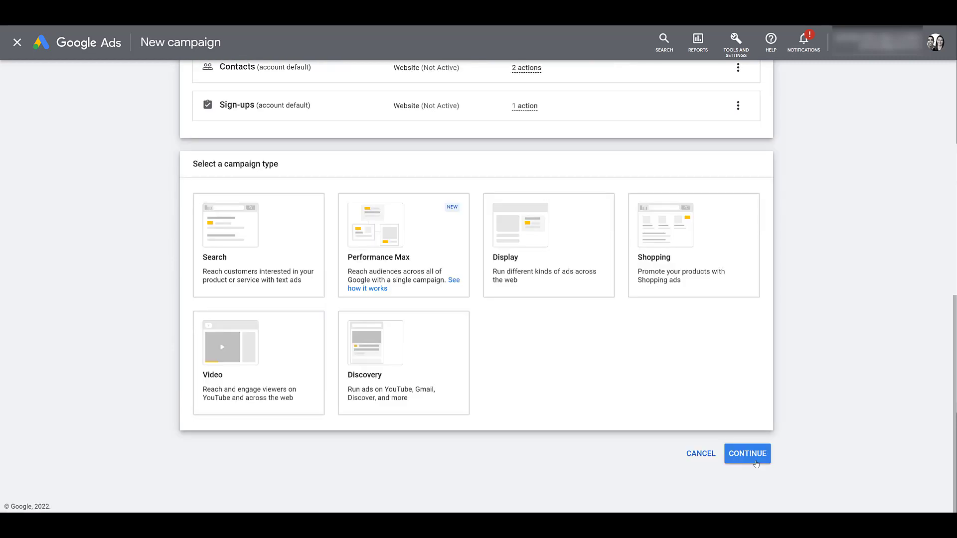
{"action": "mouse_move", "coordinate": [520, 315]}
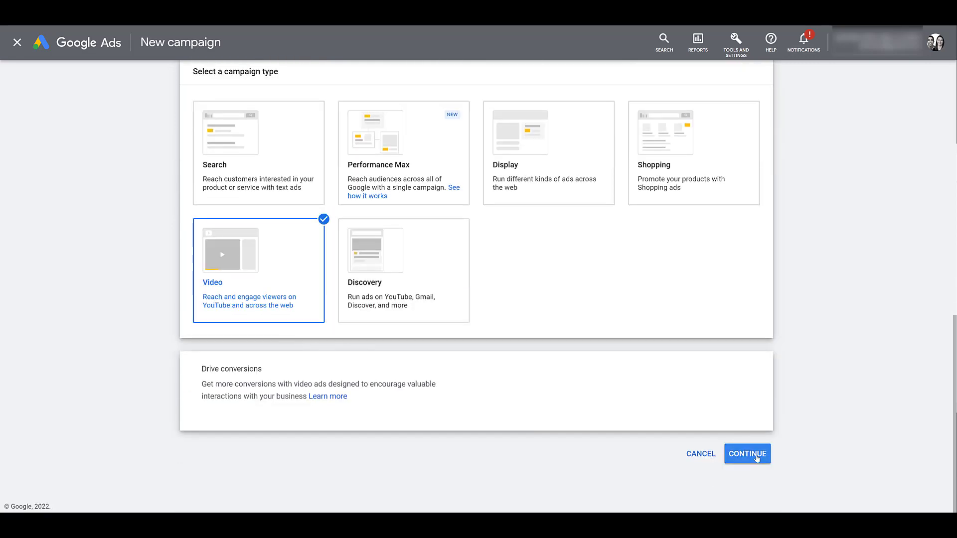
- Continue with a Video campaign of the Drive conversions subtype to its settings form
{"action": "left_click", "coordinate": [747, 453]}
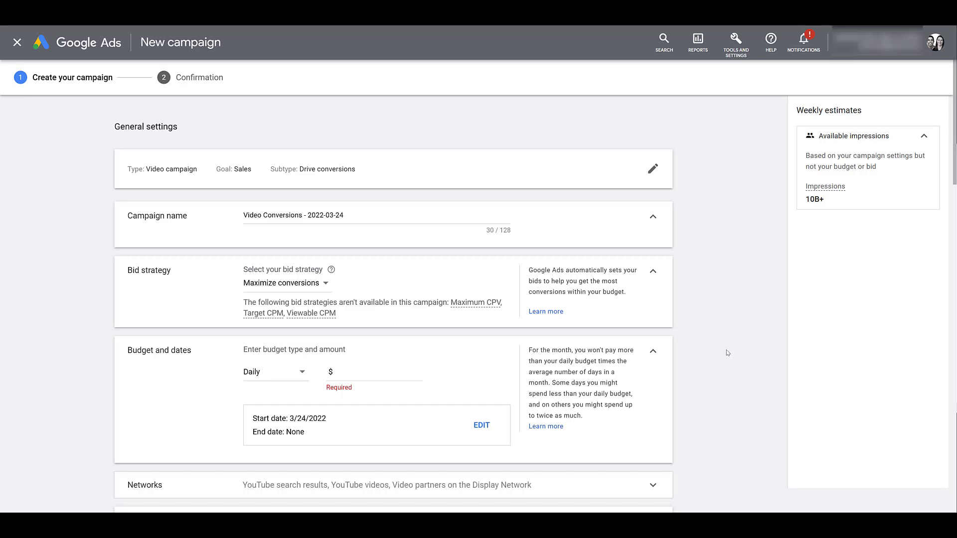
{"action": "mouse_move", "coordinate": [688, 167]}
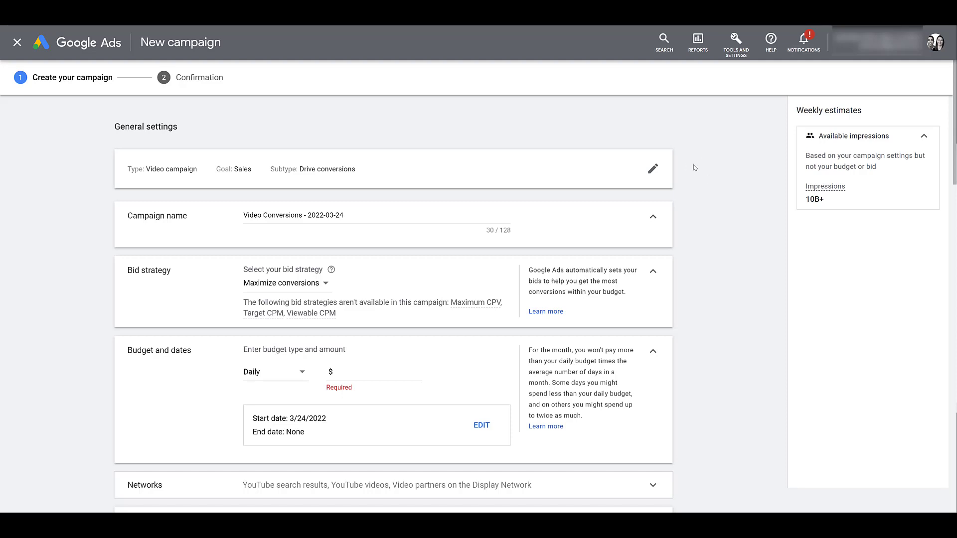
{"action": "mouse_move", "coordinate": [698, 169]}
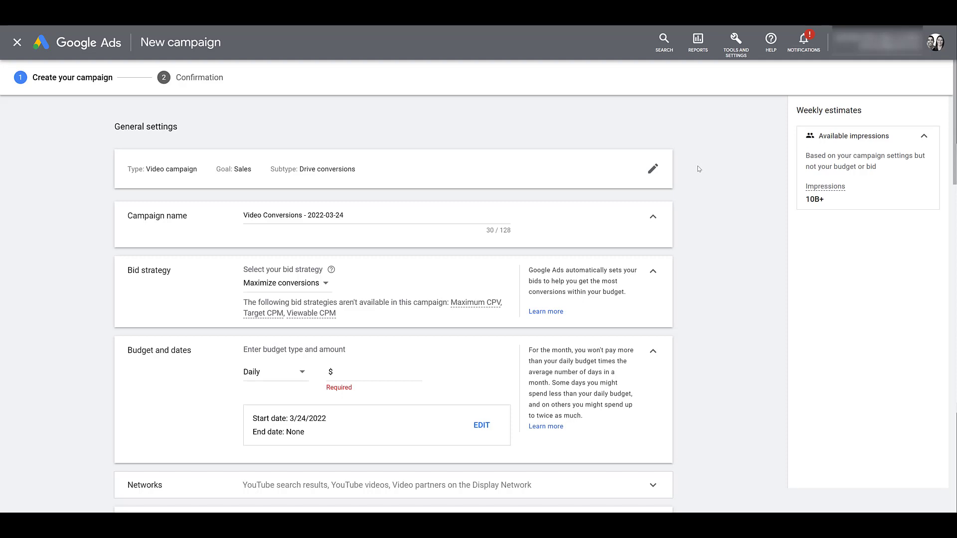
{"action": "mouse_move", "coordinate": [682, 220]}
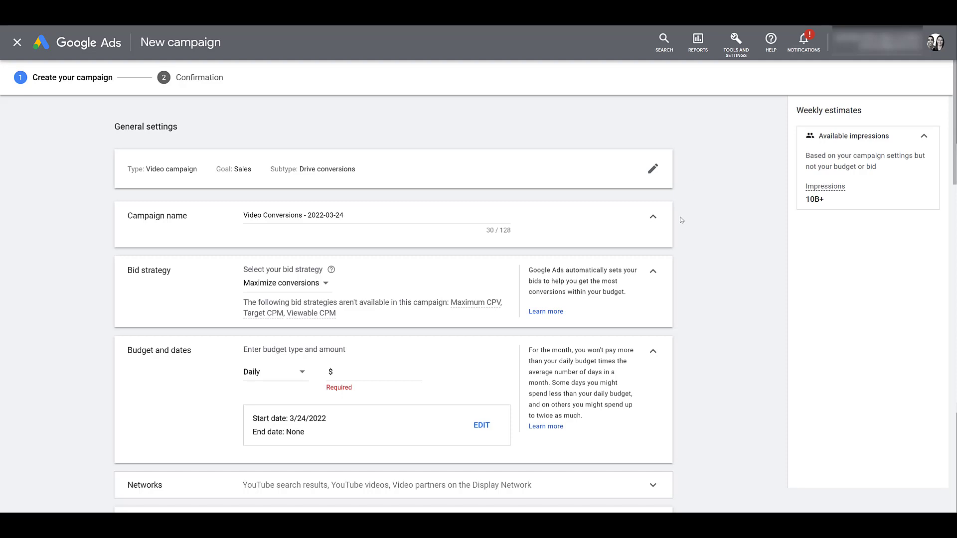
{"action": "mouse_move", "coordinate": [371, 379]}
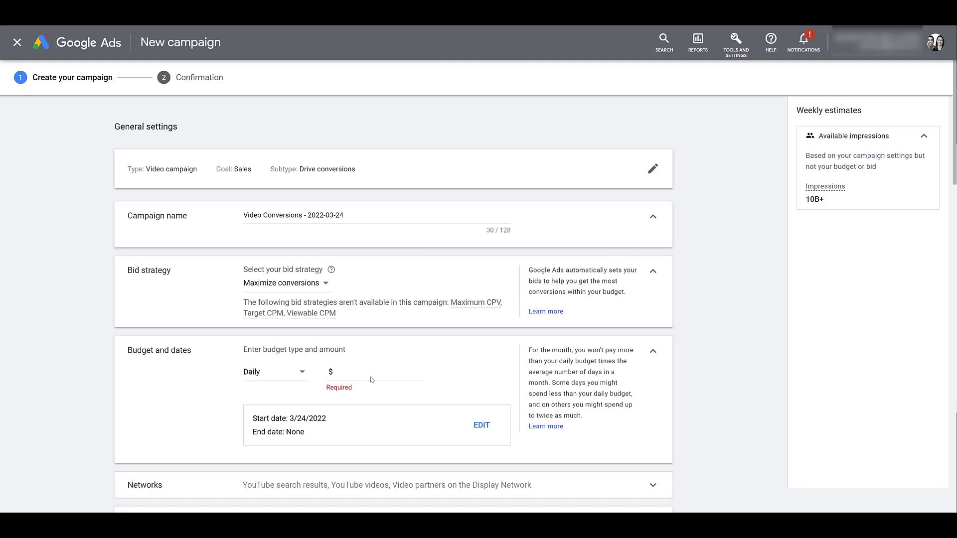
- Start entering the daily budget amount under Budget and dates
{"action": "left_click", "coordinate": [379, 372]}
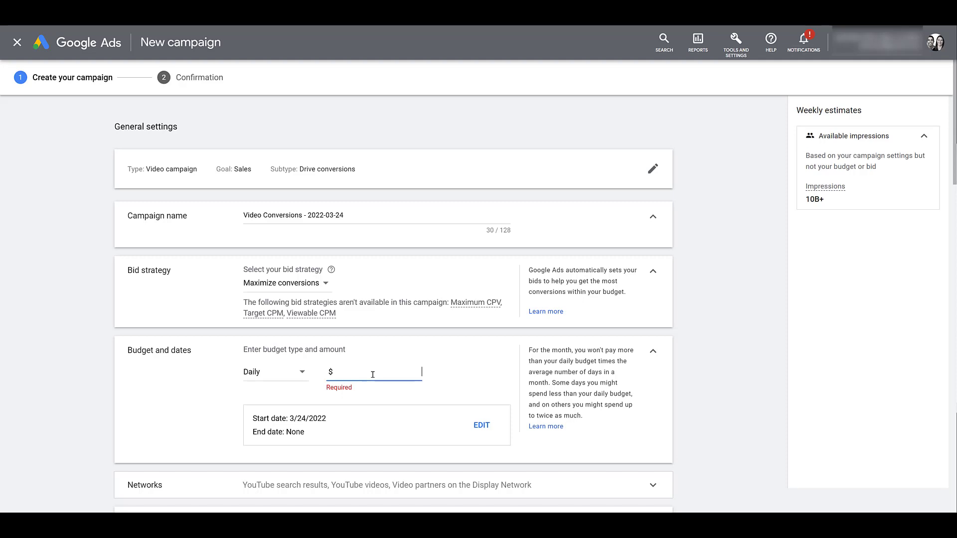
{"action": "scroll", "scroll_direction": "down", "scroll_amount": 3}
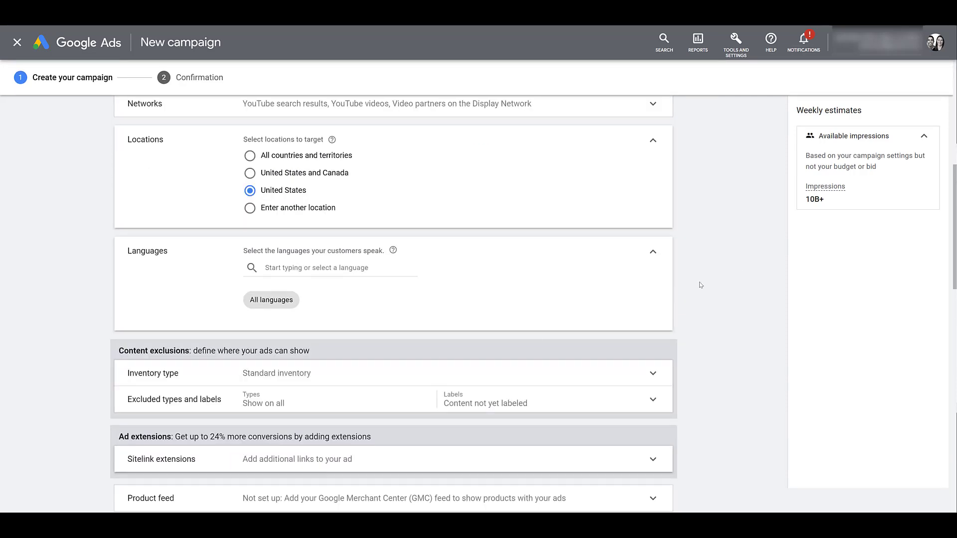
{"action": "mouse_move", "coordinate": [771, 269]}
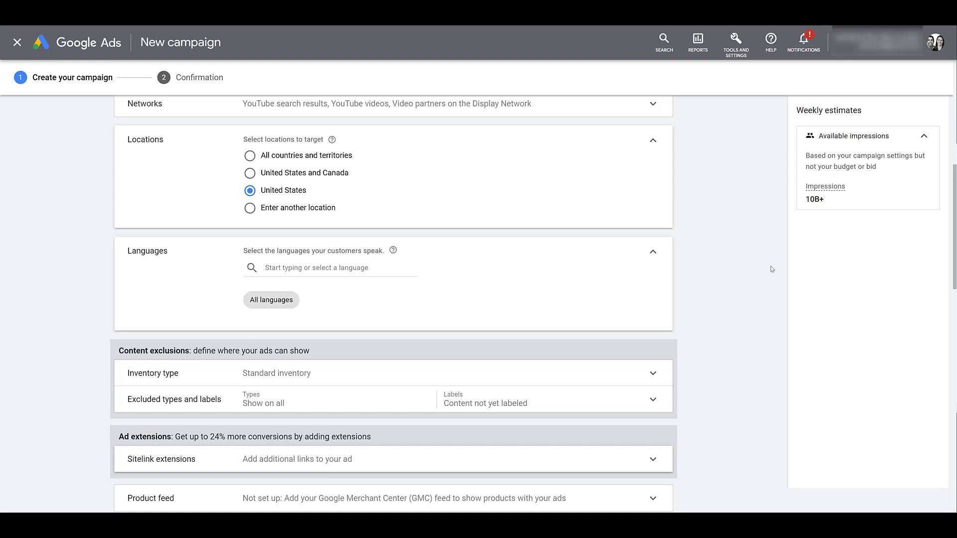
{"action": "scroll", "scroll_direction": "down", "scroll_amount": 3}
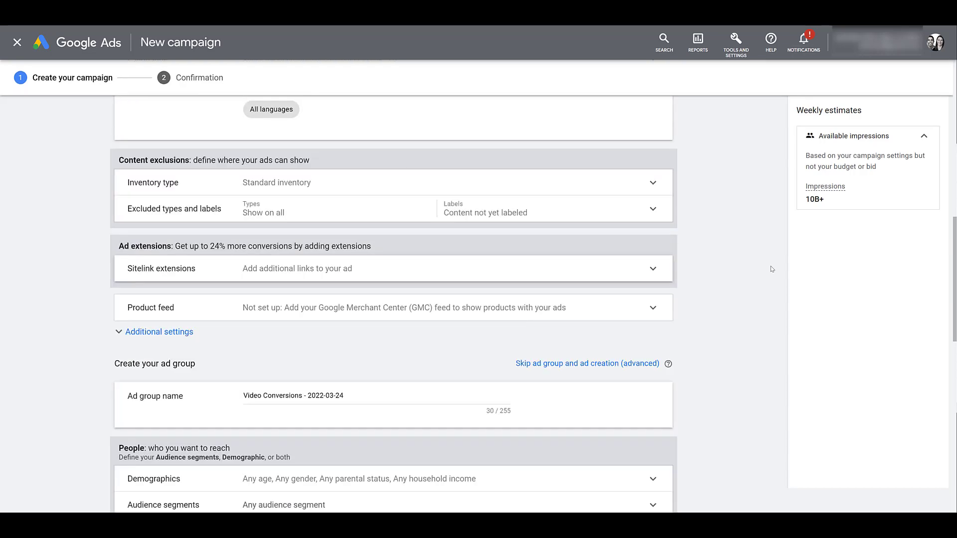
{"action": "scroll", "scroll_direction": "down", "scroll_amount": 3}
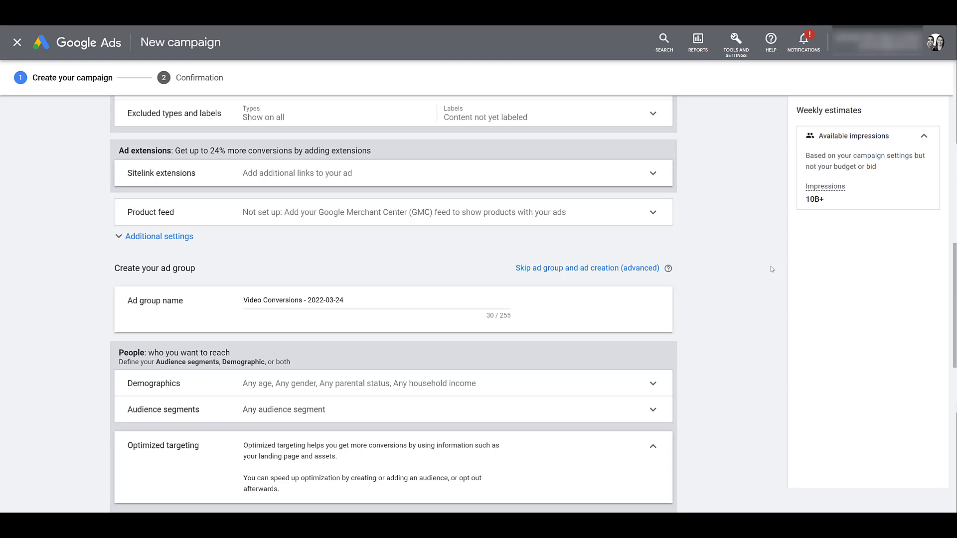
{"action": "mouse_move", "coordinate": [653, 220]}
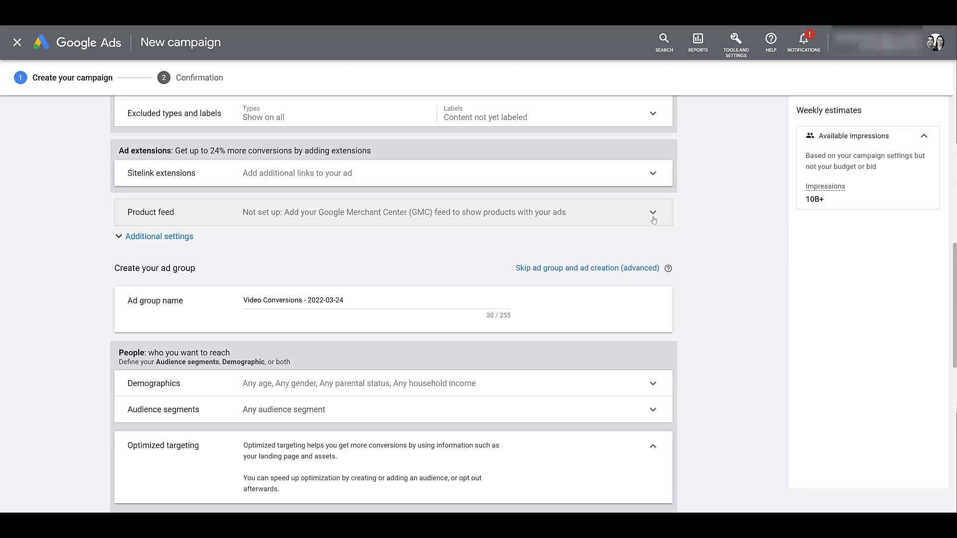
- Enable using a Google Merchant Center feed to show products with the ads
{"action": "left_click", "coordinate": [653, 212]}
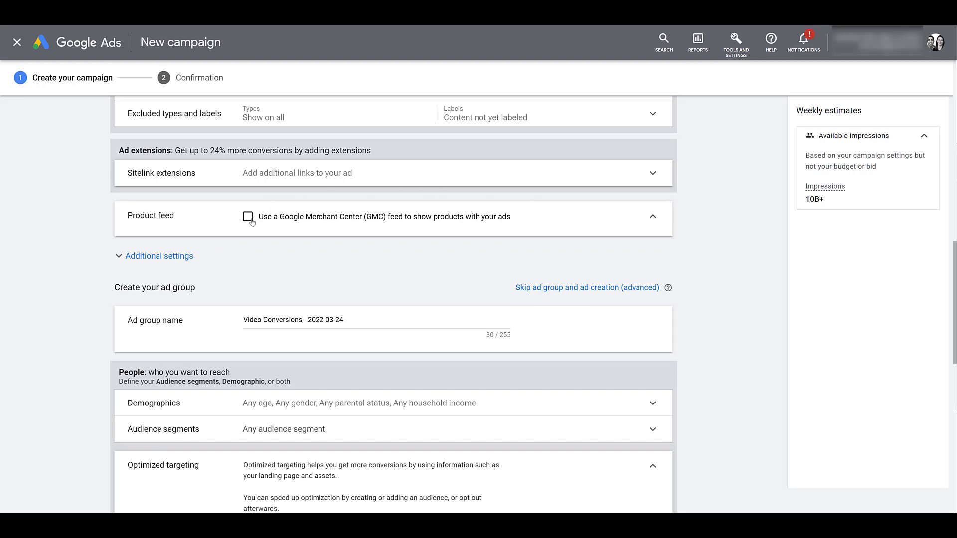
{"action": "left_click", "coordinate": [247, 217]}
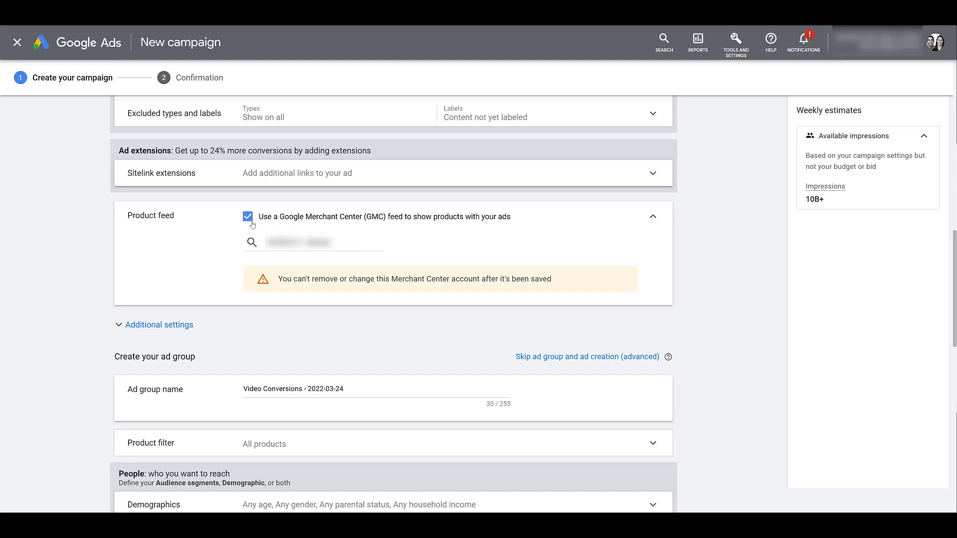
{"action": "mouse_move", "coordinate": [160, 324]}
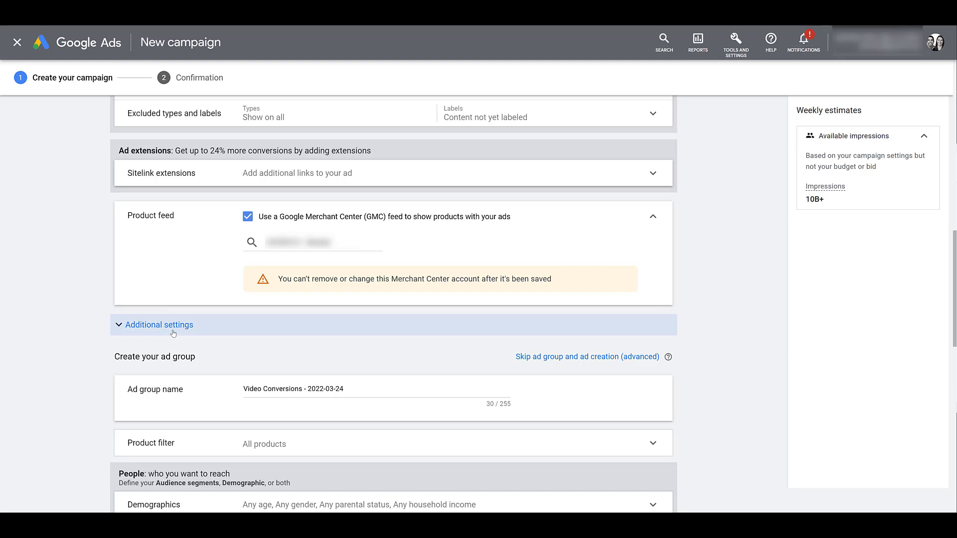
- Set specific device targeting to computers, mobile phones and tablets, excluding TV screens
{"action": "left_click", "coordinate": [159, 324]}
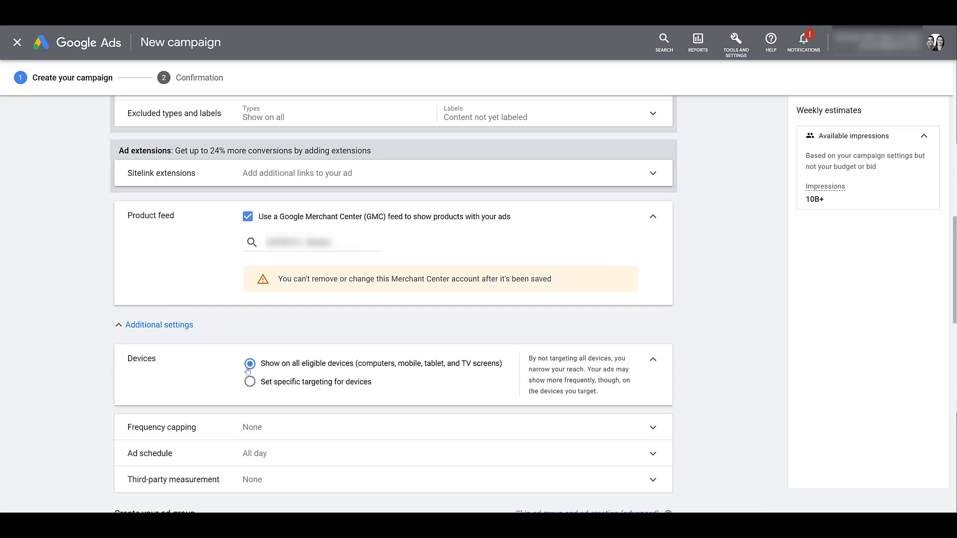
{"action": "left_click", "coordinate": [251, 381]}
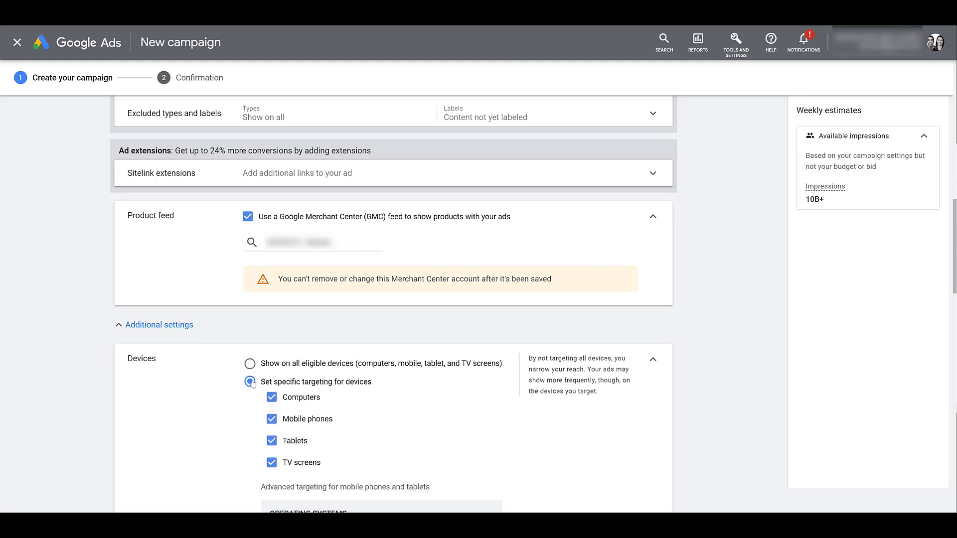
{"action": "scroll", "scroll_direction": "down", "scroll_amount": 3}
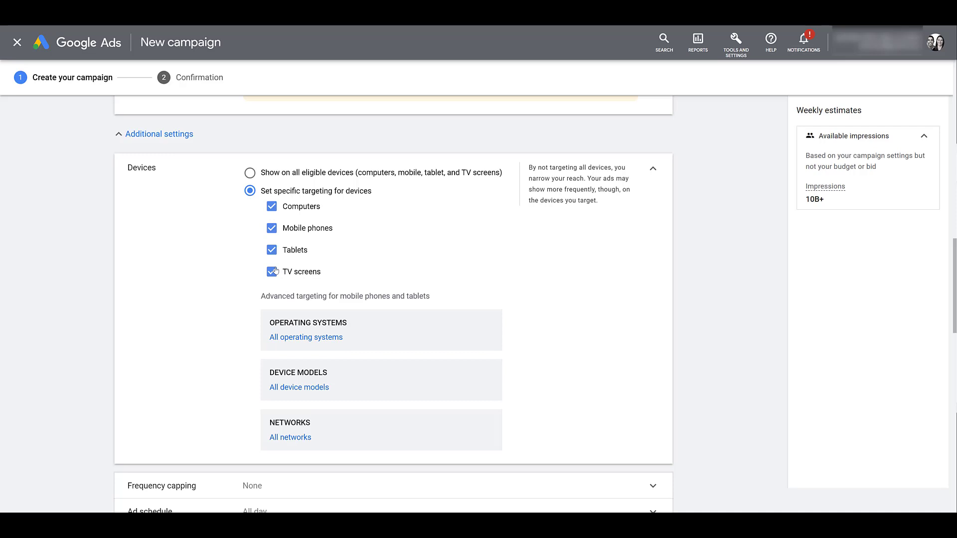
{"action": "left_click", "coordinate": [271, 272]}
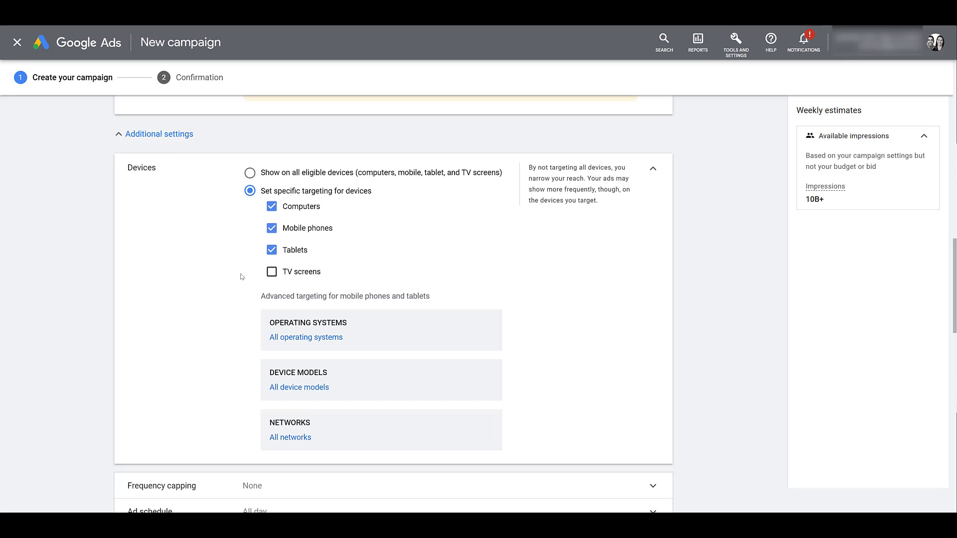
{"action": "mouse_move", "coordinate": [229, 258]}
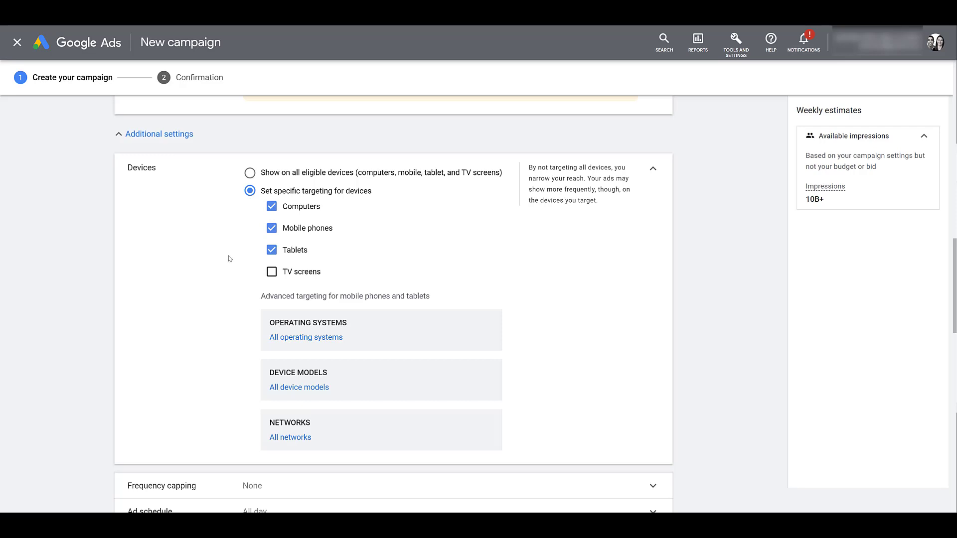
- Expand the ad group's Product filter row, still set to all products
{"action": "scroll", "scroll_direction": "down", "scroll_amount": 3}
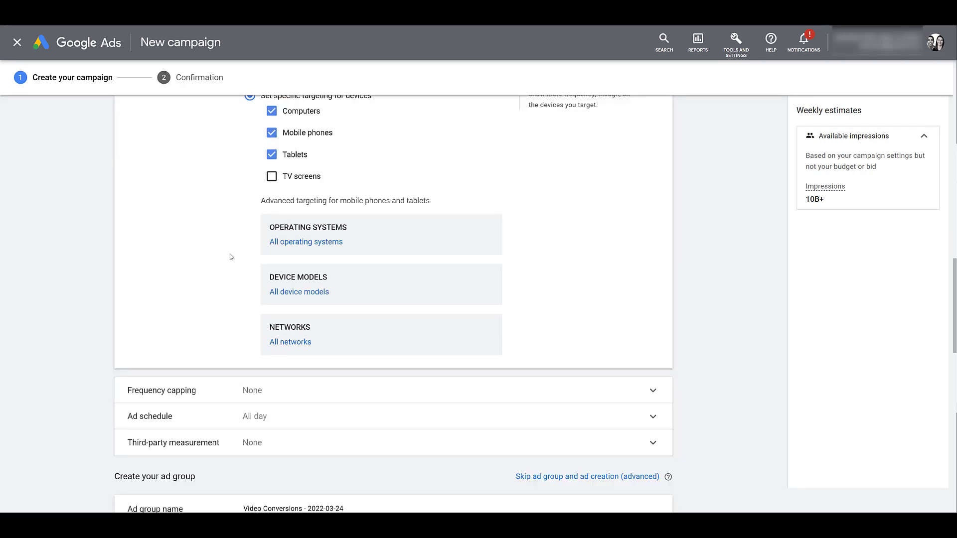
{"action": "scroll", "scroll_direction": "down", "scroll_amount": 3}
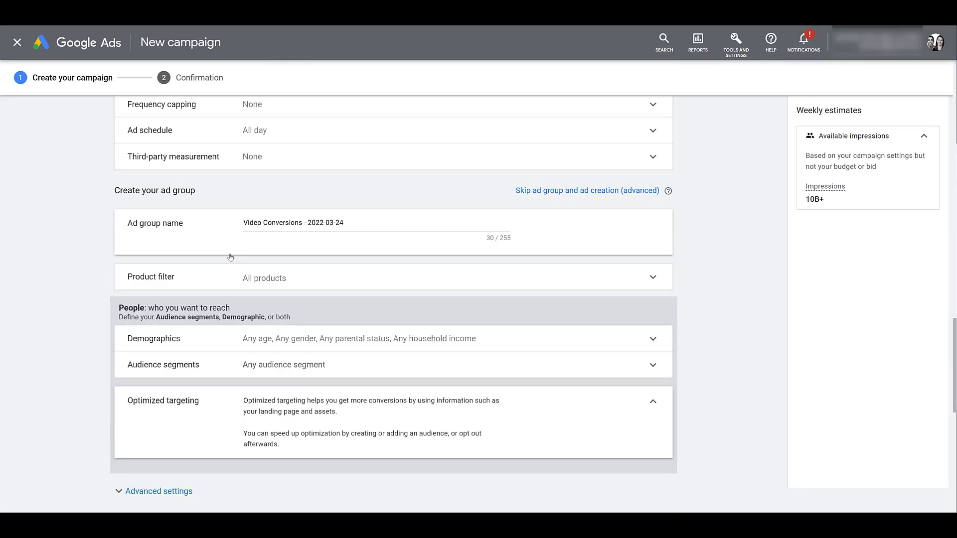
{"action": "scroll", "scroll_direction": "down", "scroll_amount": 3}
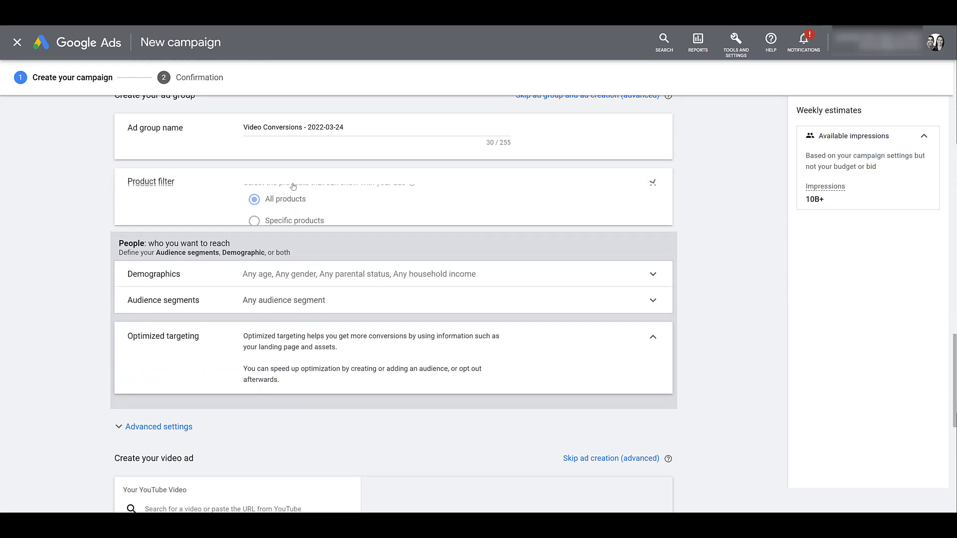
{"action": "left_click", "coordinate": [652, 183]}
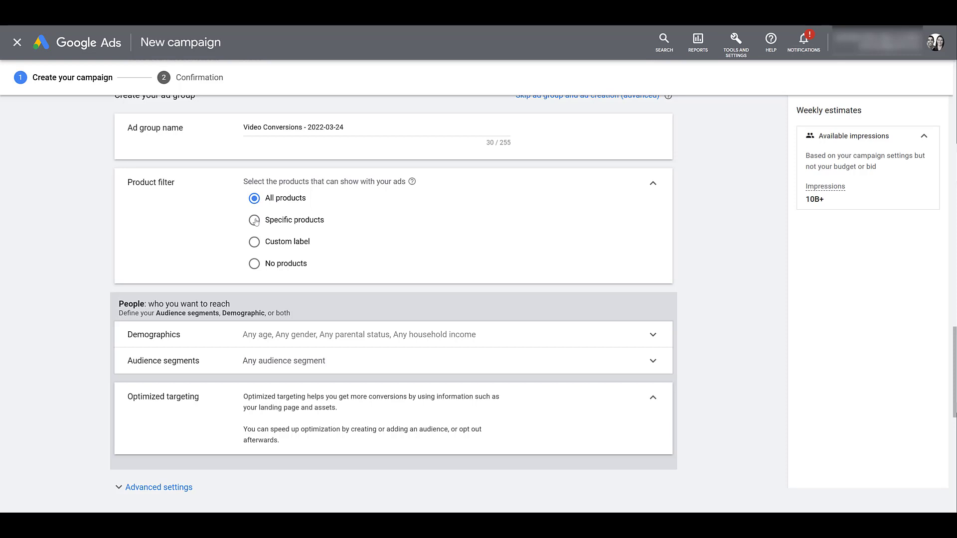
- Switch to Specific products and tick the back to back cushion items in the product list
{"action": "left_click", "coordinate": [253, 219]}
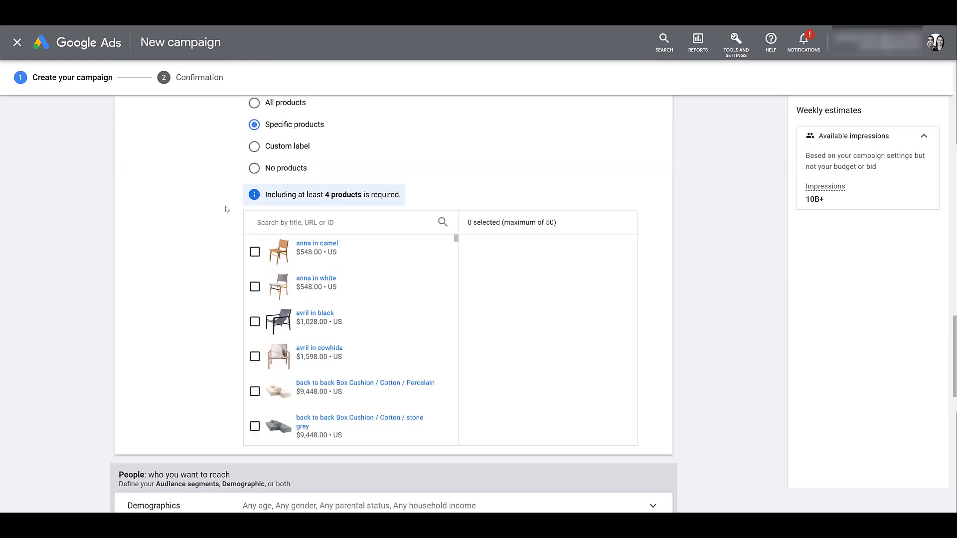
{"action": "left_click", "coordinate": [350, 223]}
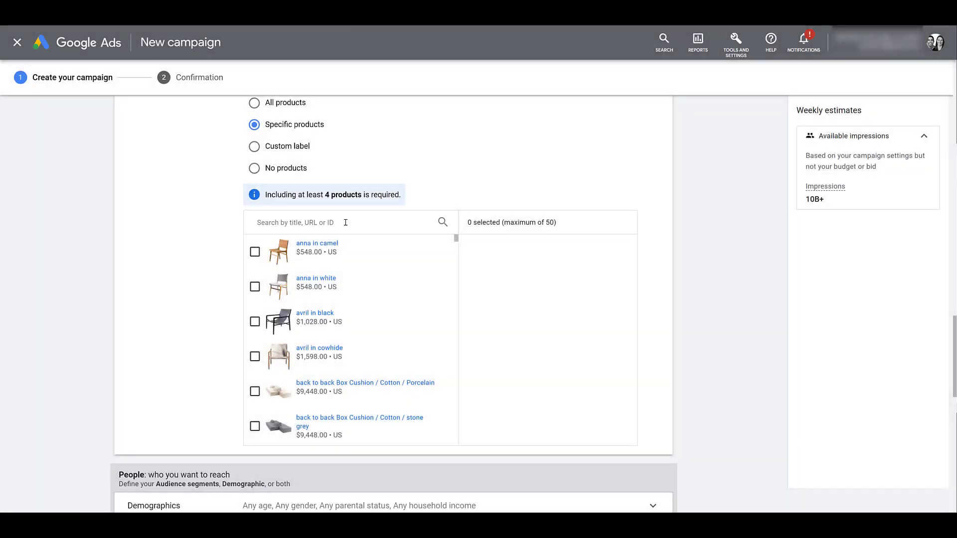
{"action": "mouse_move", "coordinate": [266, 253]}
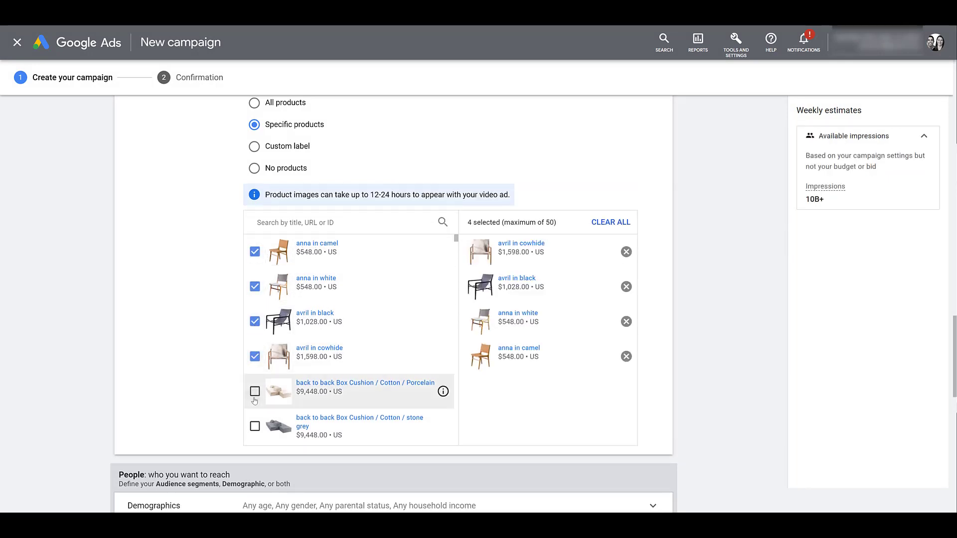
{"action": "left_click", "coordinate": [254, 392]}
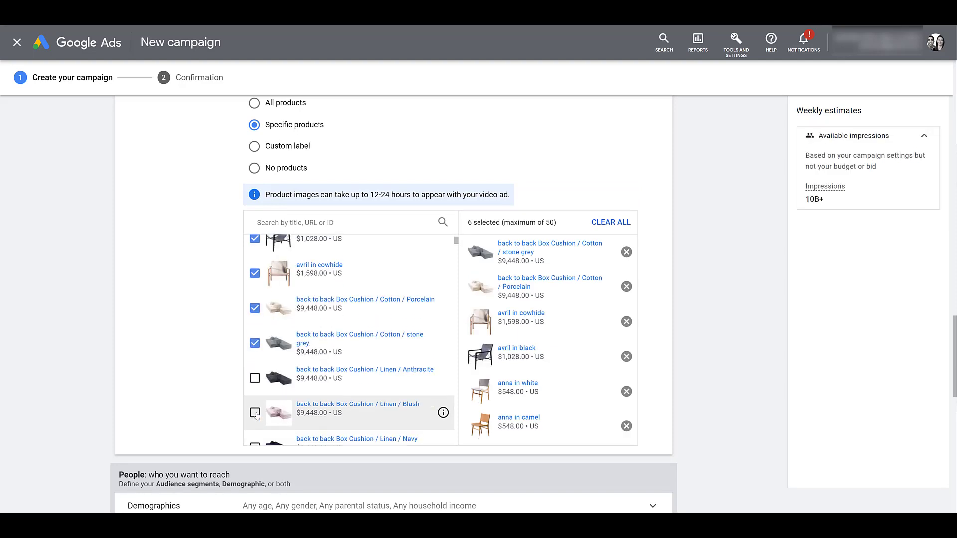
{"action": "left_click", "coordinate": [254, 373]}
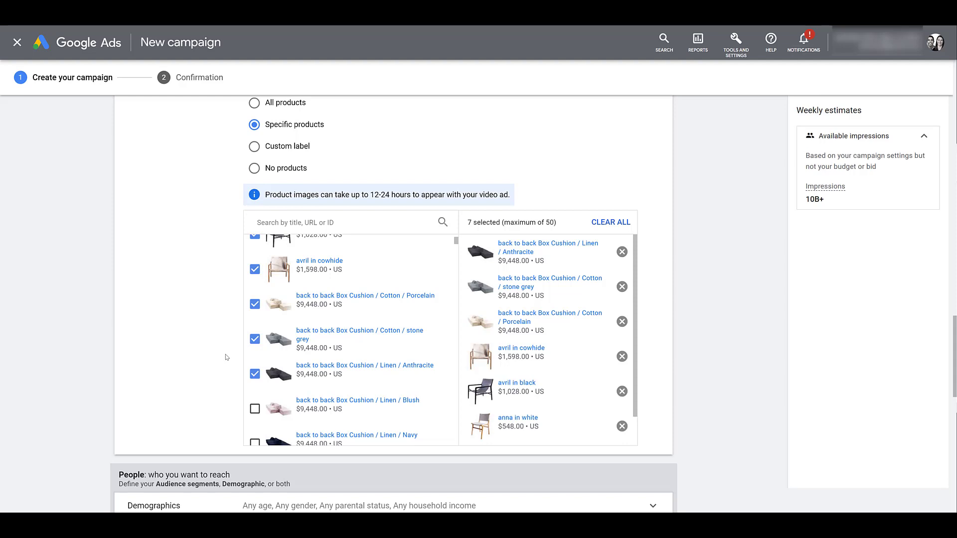
{"action": "mouse_move", "coordinate": [255, 151]}
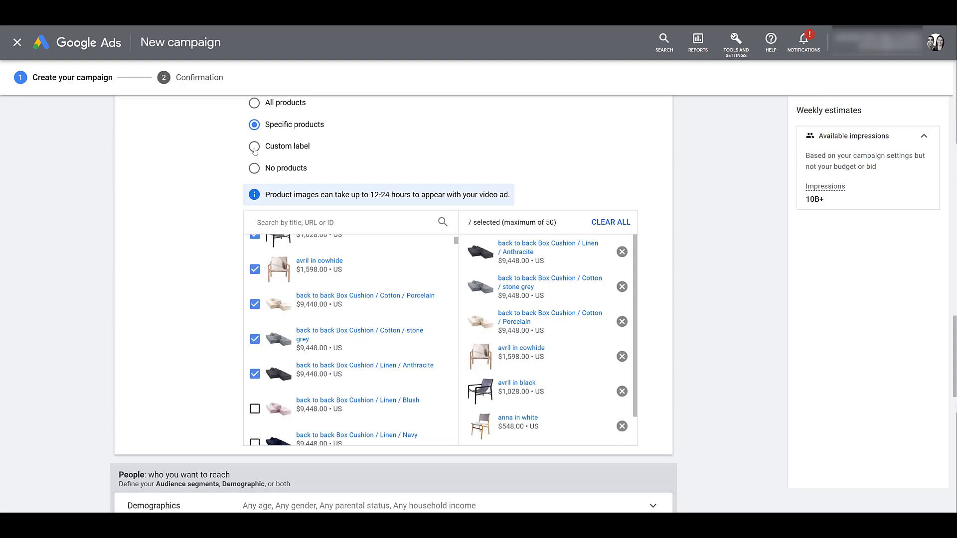
- Filter products by Custom label 0 with value 'blackfriday' instead of hand-picked products
{"action": "left_click", "coordinate": [254, 146]}
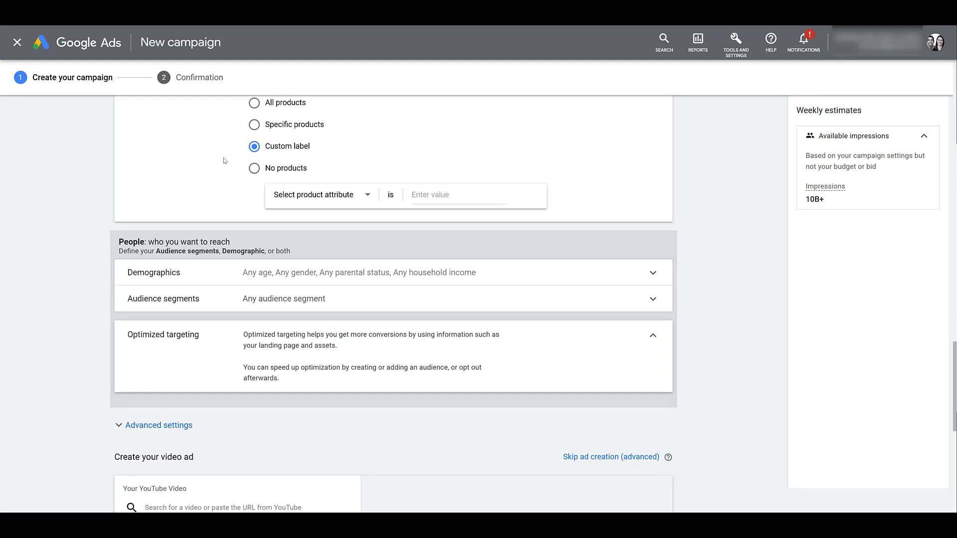
{"action": "left_click", "coordinate": [317, 194]}
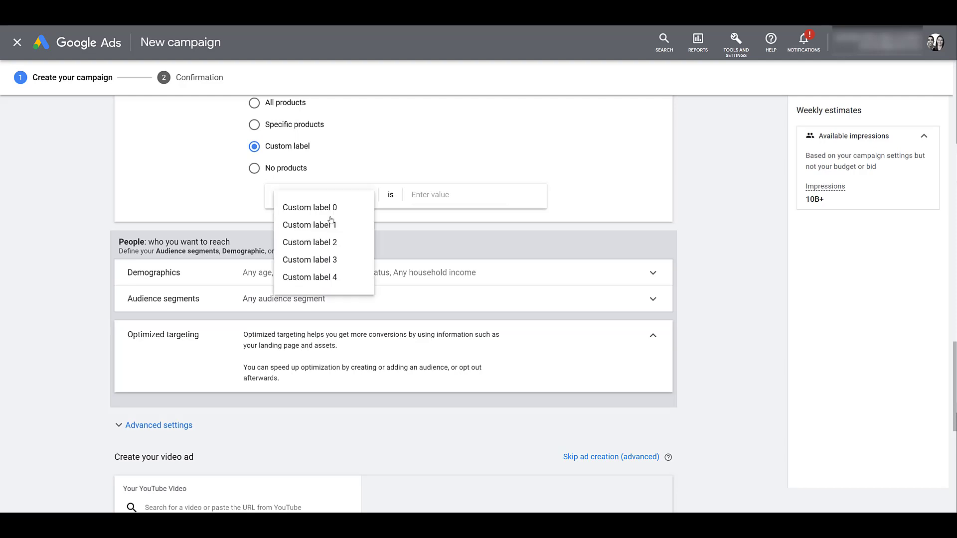
{"action": "mouse_move", "coordinate": [337, 208]}
{"action": "type", "text": "black"}
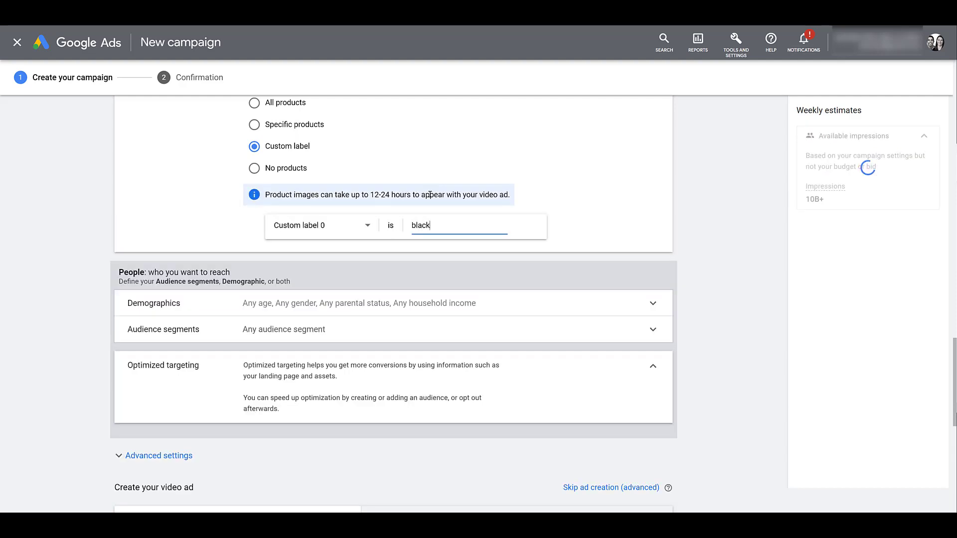
{"action": "type", "text": "friday"}
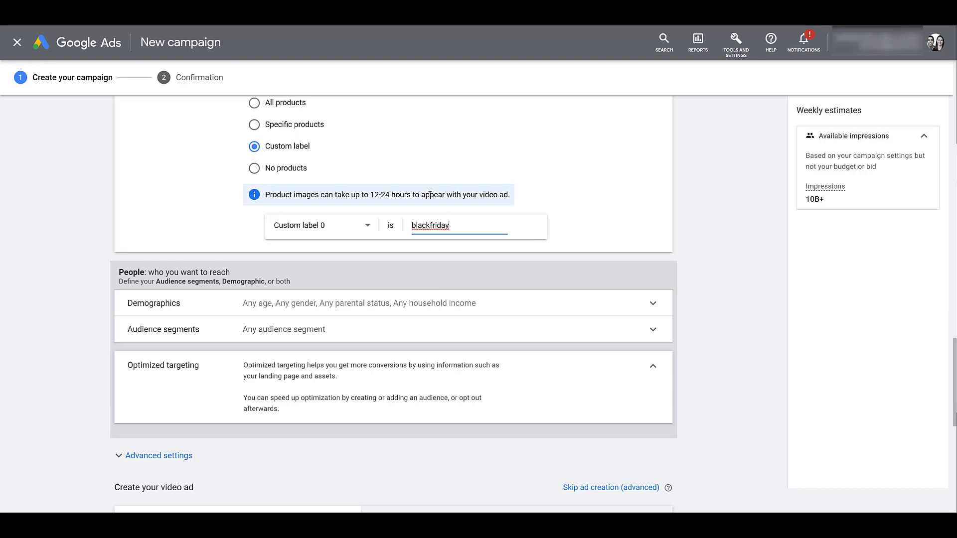
{"action": "scroll", "scroll_direction": "down", "scroll_amount": 3}
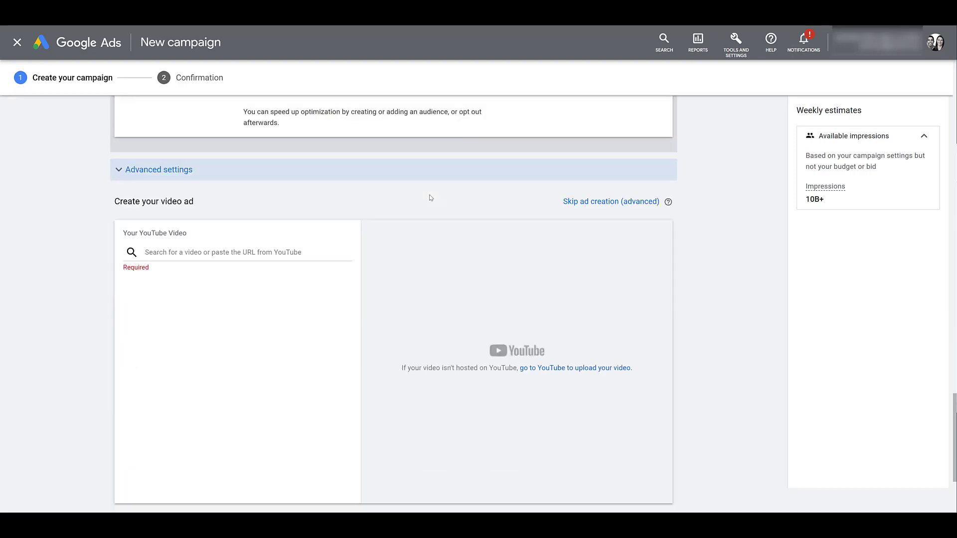
- Select the 'Interior Design Top 10 Chairs' YouTube video as the ad creative and pause its preview
{"action": "scroll", "scroll_direction": "down", "scroll_amount": 3}
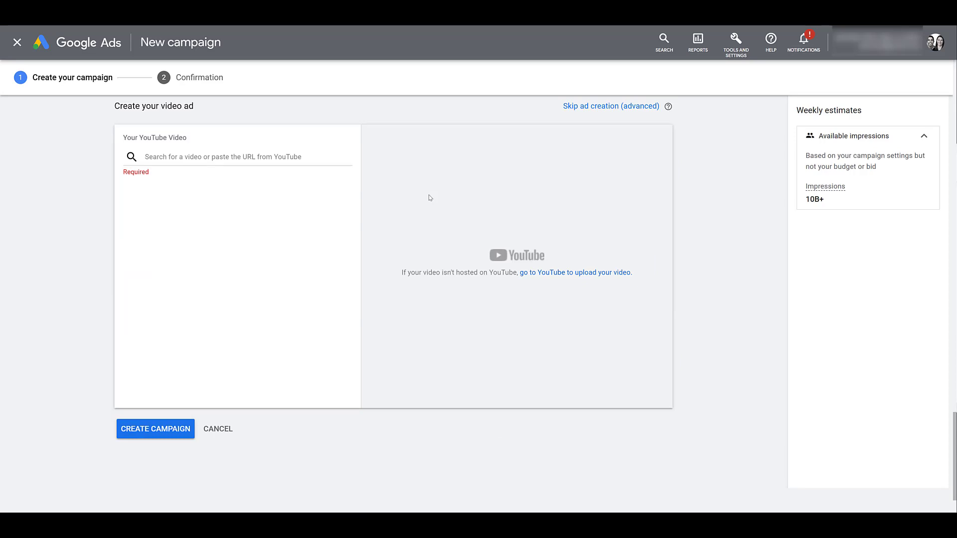
{"action": "left_click", "coordinate": [237, 157]}
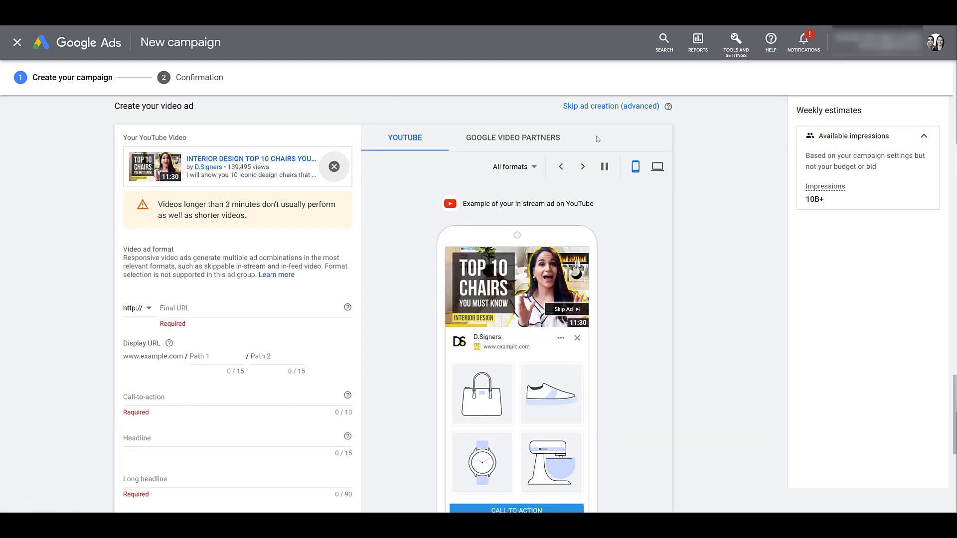
{"action": "left_click", "coordinate": [604, 166]}
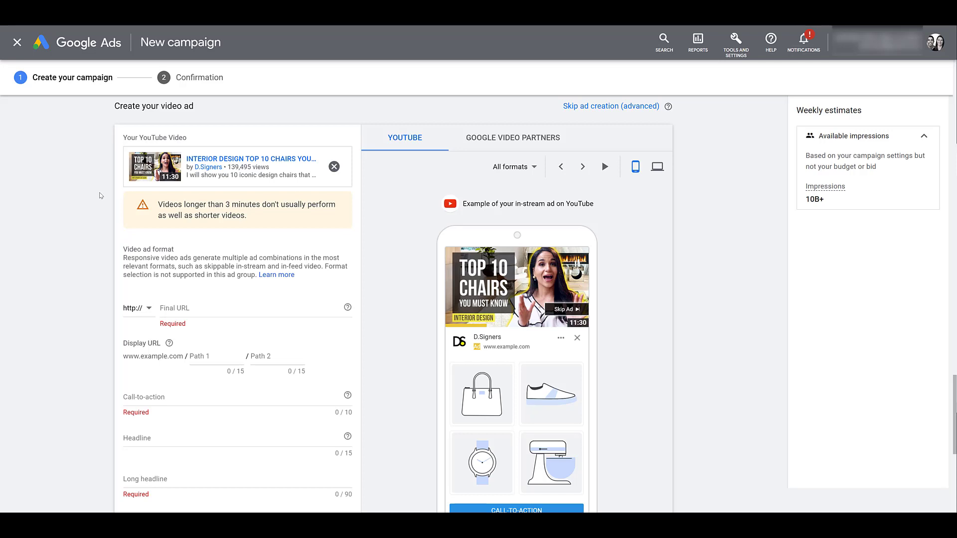
{"action": "scroll", "scroll_direction": "down", "scroll_amount": 3}
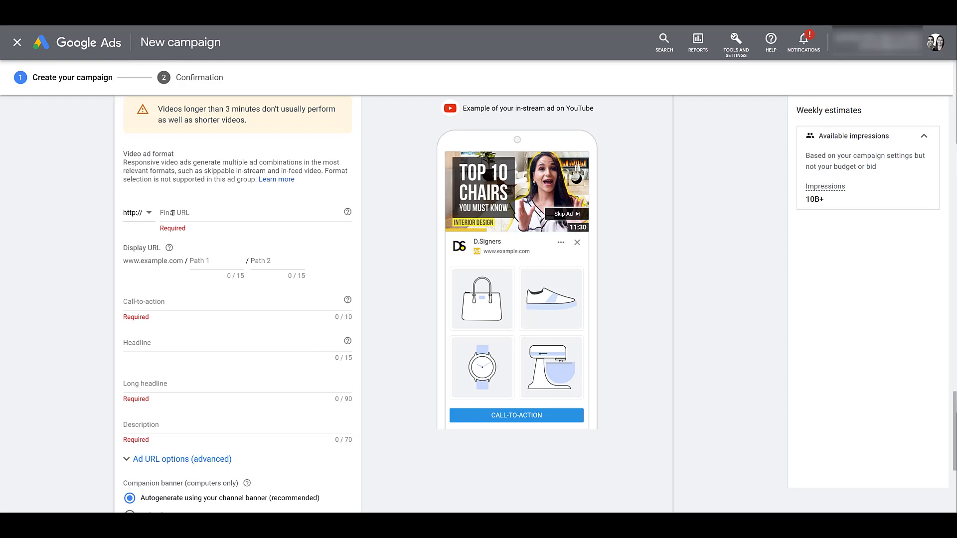
{"action": "mouse_move", "coordinate": [503, 377]}
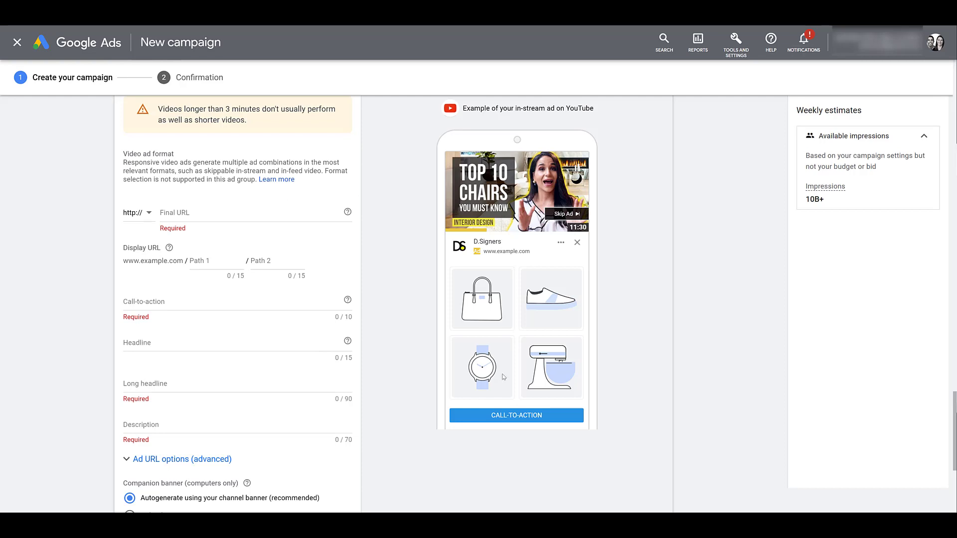
{"action": "mouse_move", "coordinate": [554, 415]}
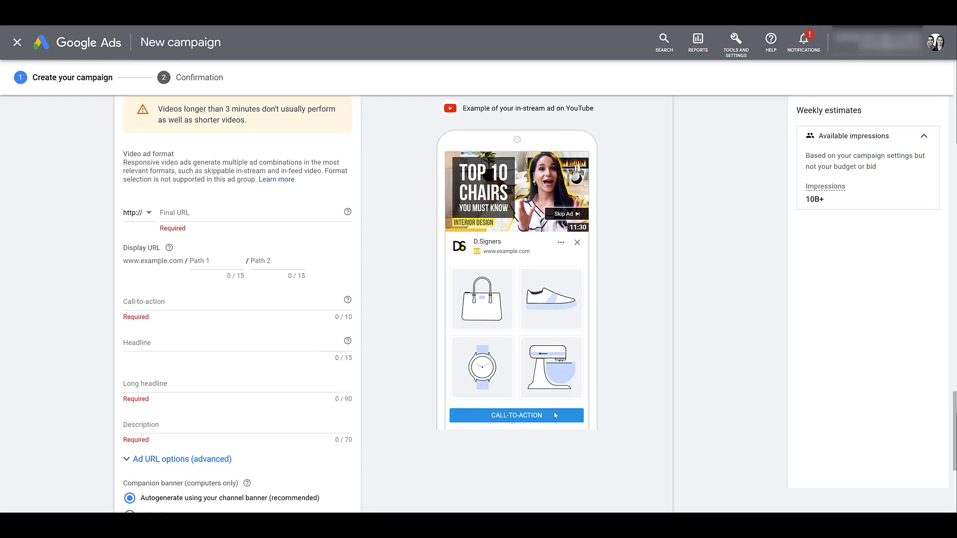
{"action": "mouse_move", "coordinate": [484, 435]}
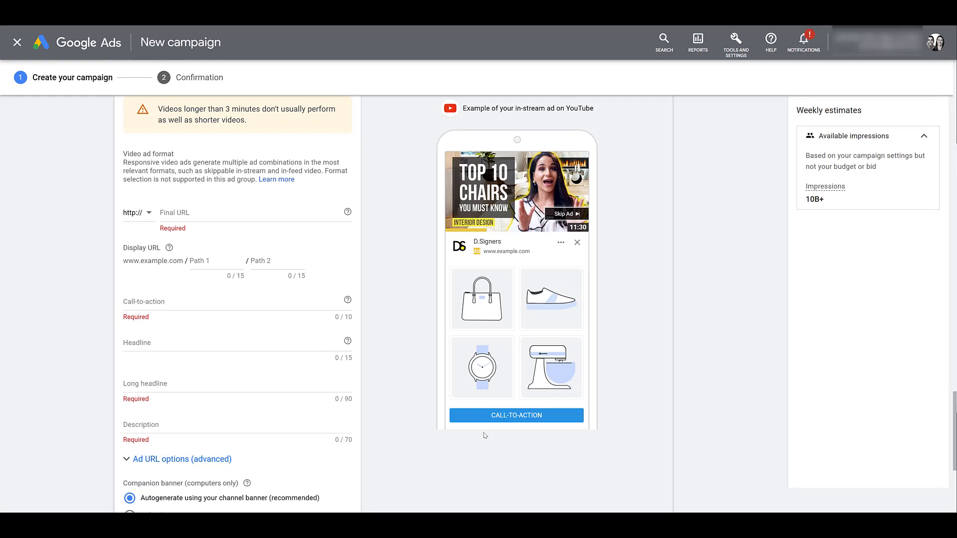
{"action": "mouse_move", "coordinate": [486, 312]}
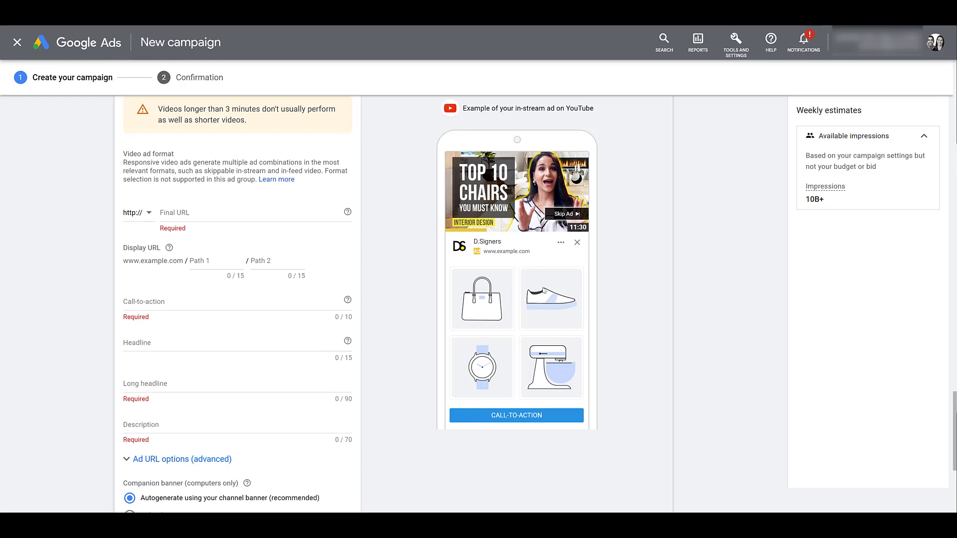
{"action": "mouse_move", "coordinate": [568, 374]}
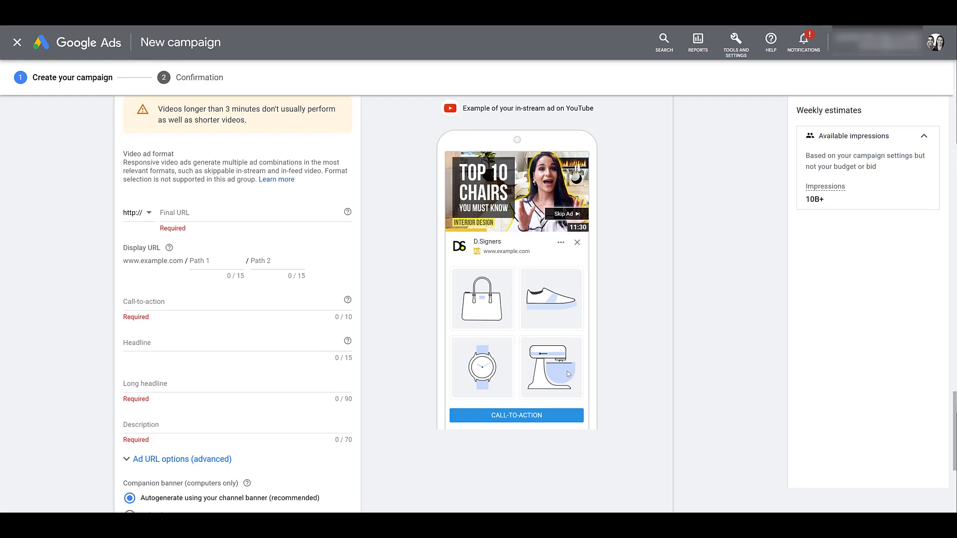
{"action": "mouse_move", "coordinate": [459, 359]}
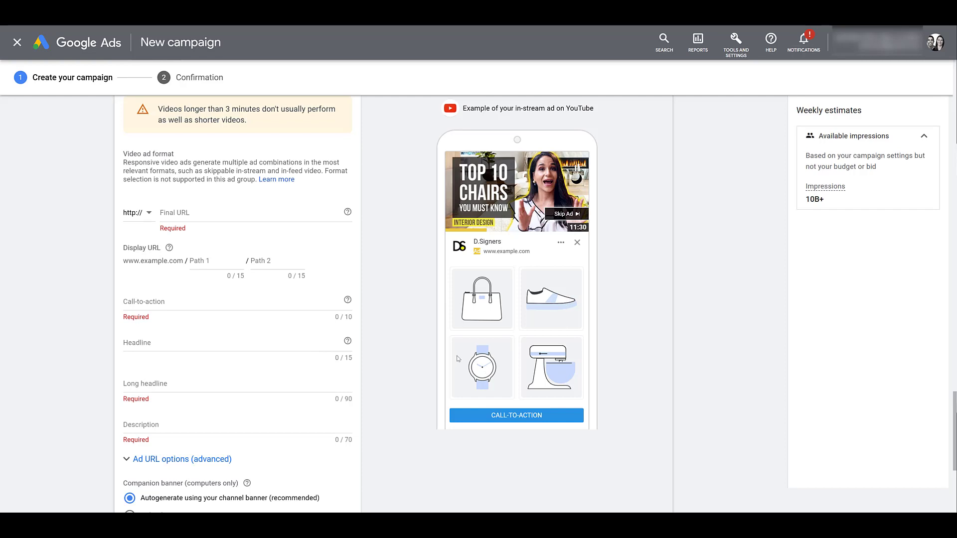
{"action": "mouse_move", "coordinate": [577, 372]}
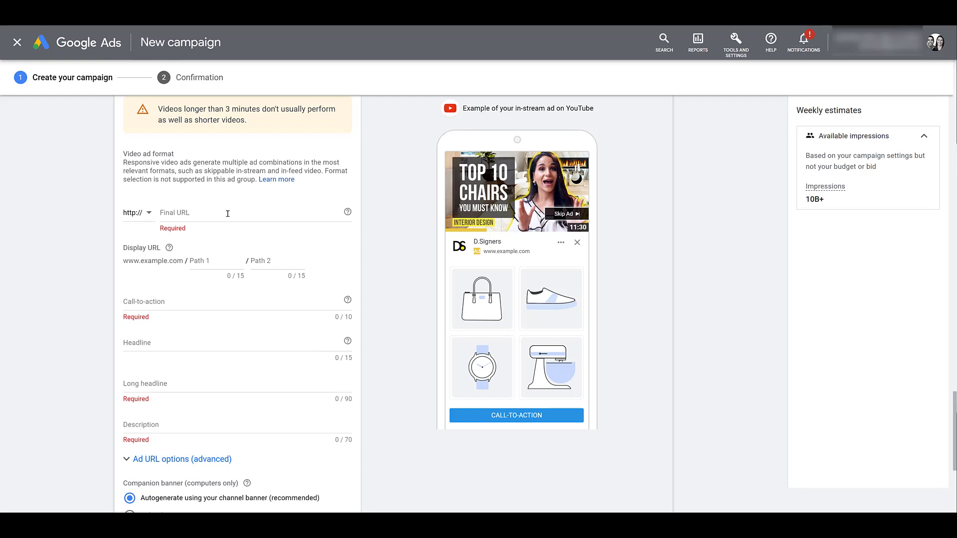
- Scroll through the ad preview area to review the in-stream mobile YouTube preview
{"action": "scroll", "scroll_direction": "down", "scroll_amount": 3}
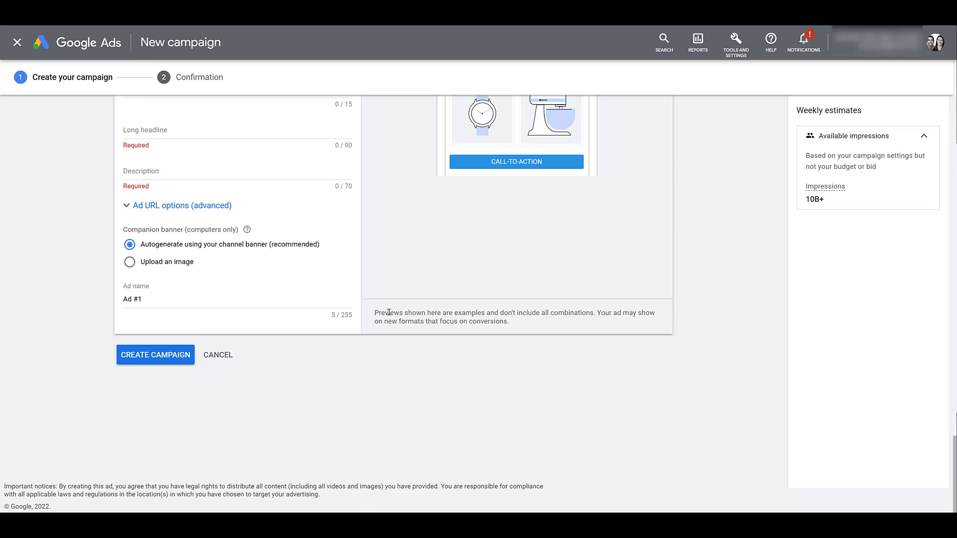
{"action": "scroll", "scroll_direction": "up", "scroll_amount": 3}
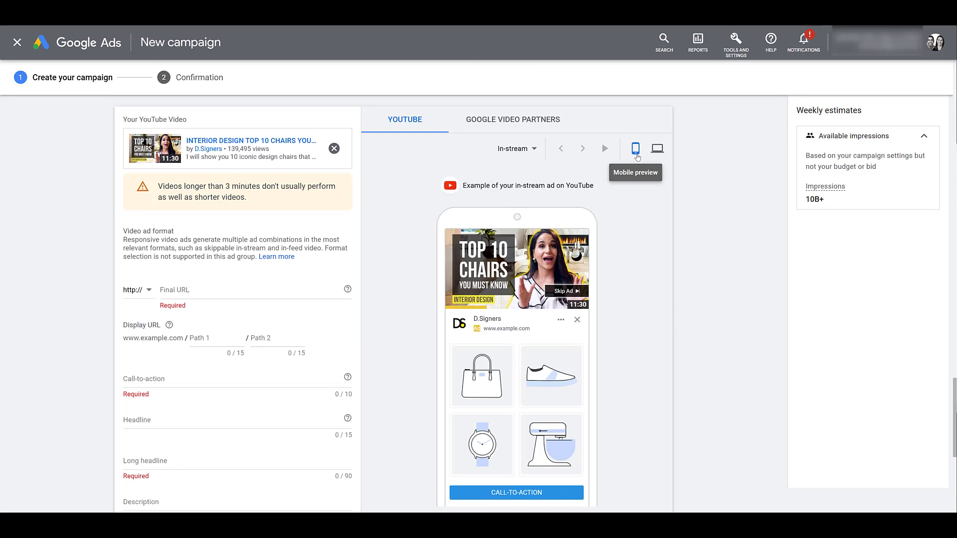
{"action": "mouse_move", "coordinate": [637, 161]}
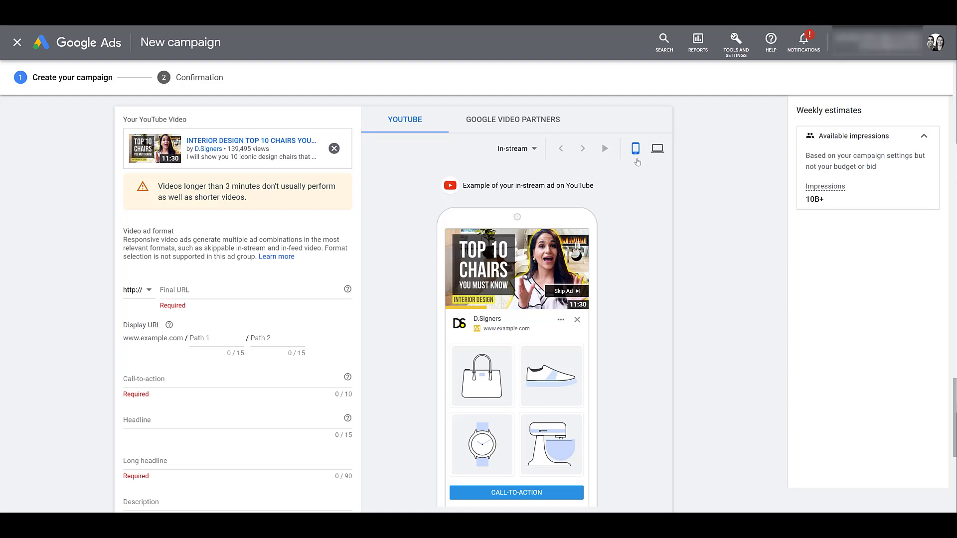
{"action": "mouse_move", "coordinate": [636, 149]}
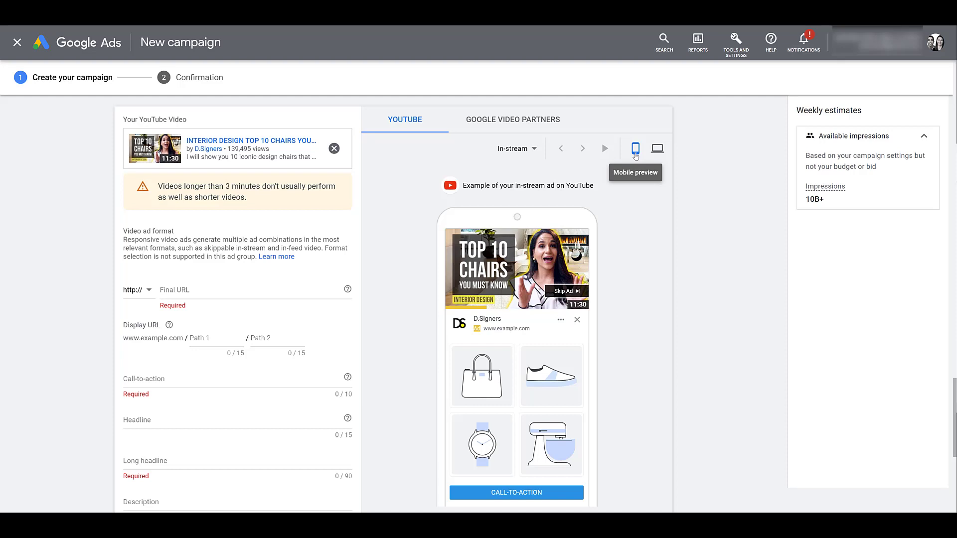
{"action": "scroll", "scroll_direction": "down", "scroll_amount": 3}
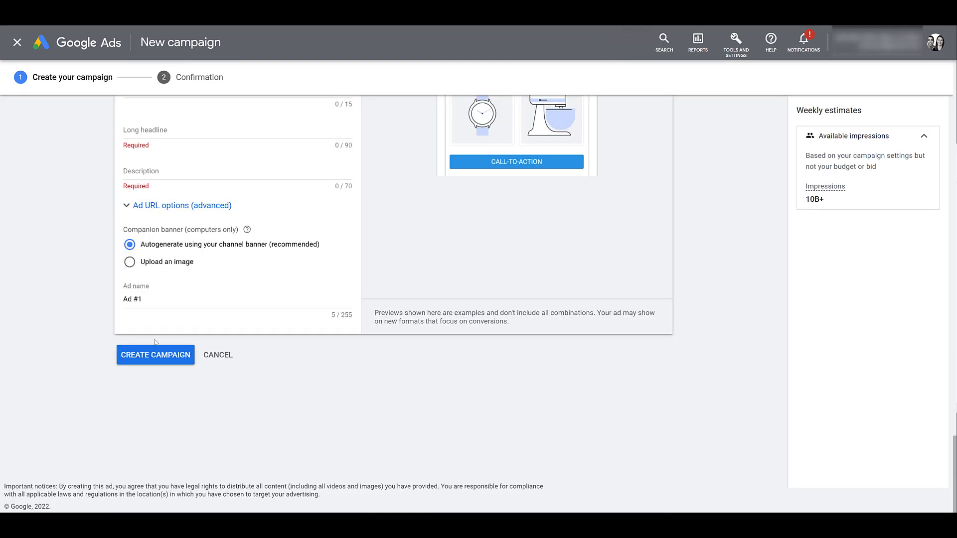